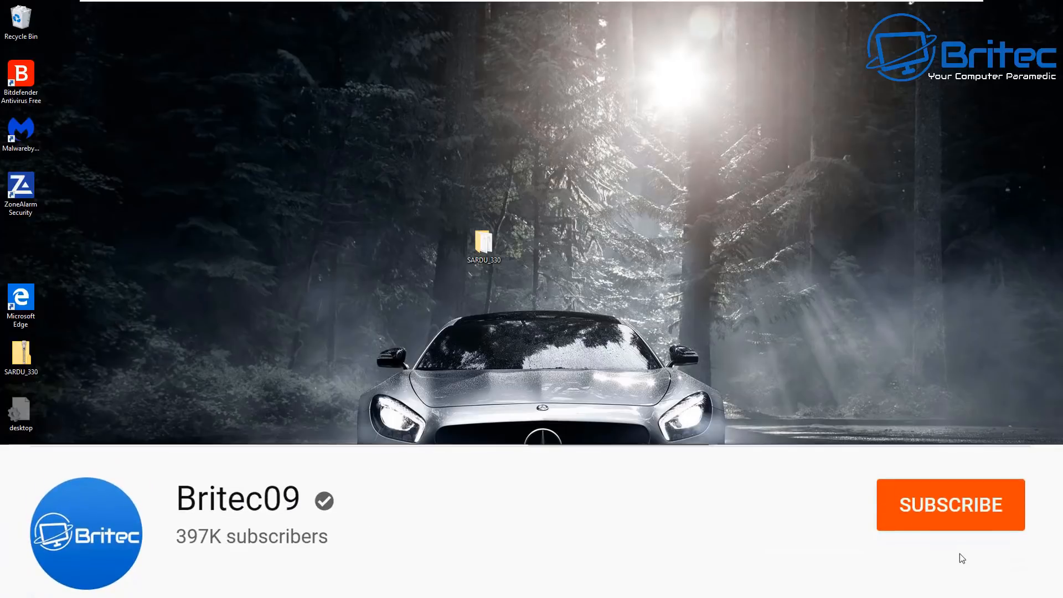
Step: Subscribe to the Britec09 channel and set its notification bell to All
{"action": "left_click", "coordinate": [951, 505]}
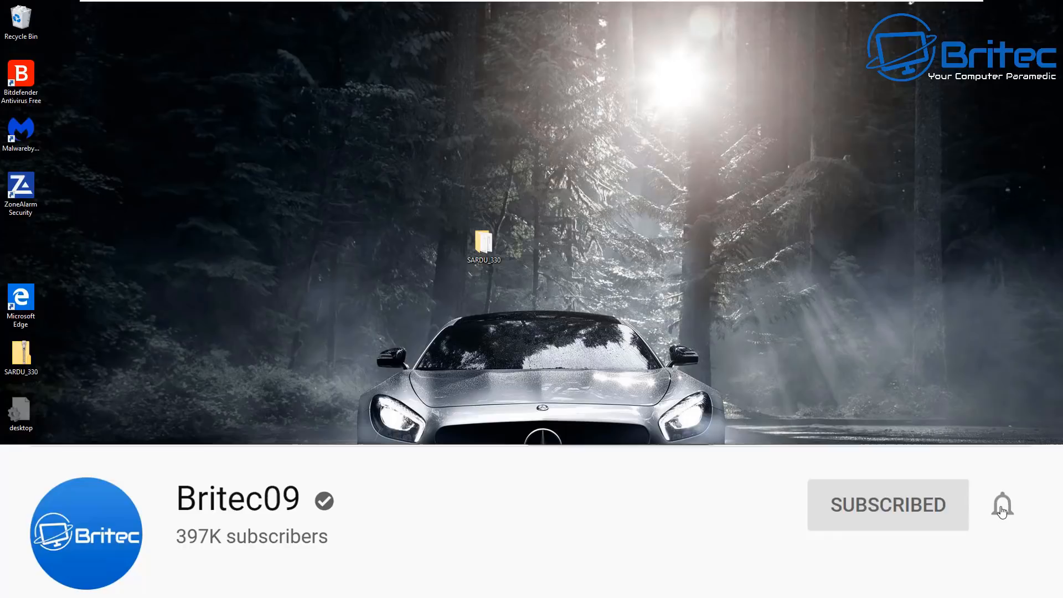
{"action": "left_click", "coordinate": [1002, 505]}
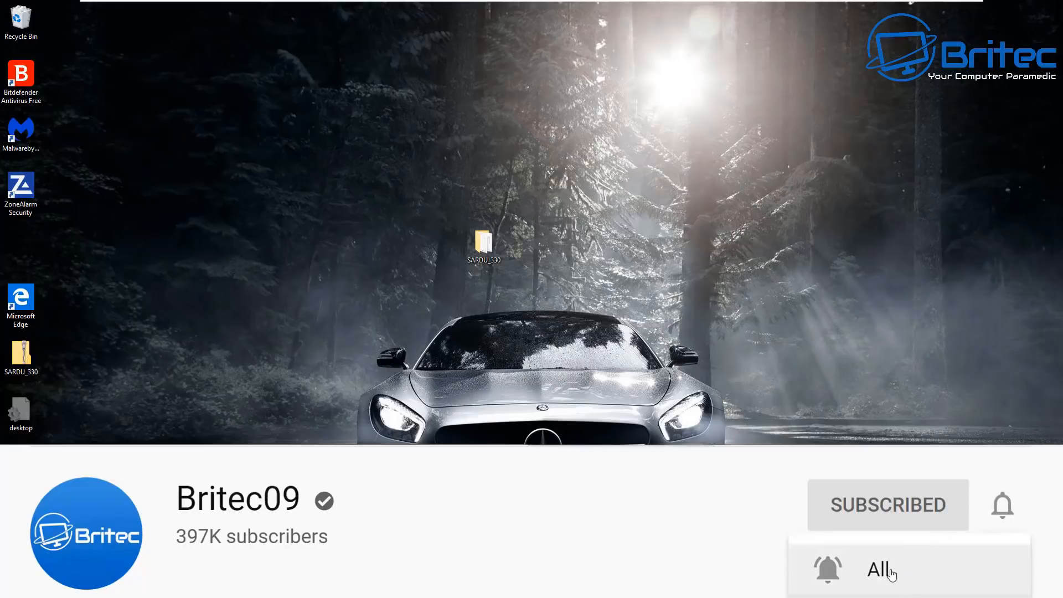
{"action": "left_click", "coordinate": [882, 570]}
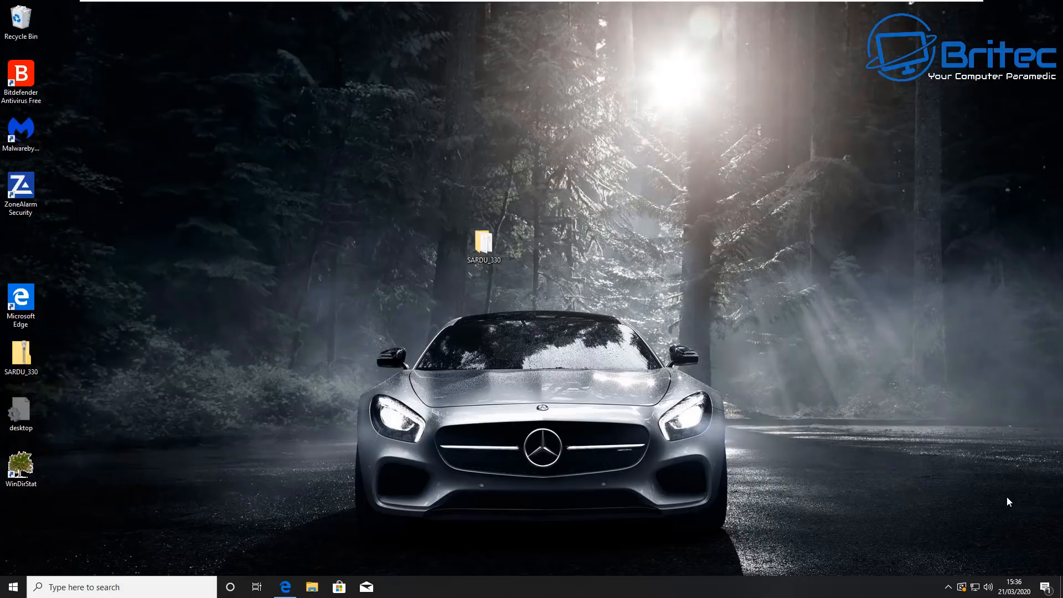
{"action": "mouse_move", "coordinate": [518, 260]}
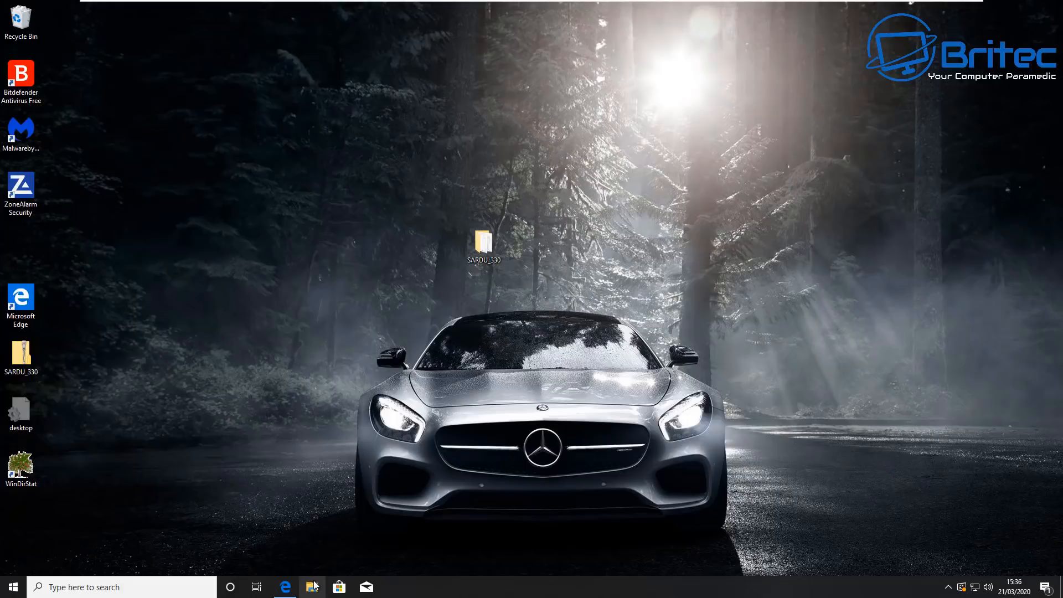
Step: Open the SARDU_330 folder in File Explorer and select the sardu_3 application
{"action": "left_click", "coordinate": [311, 587]}
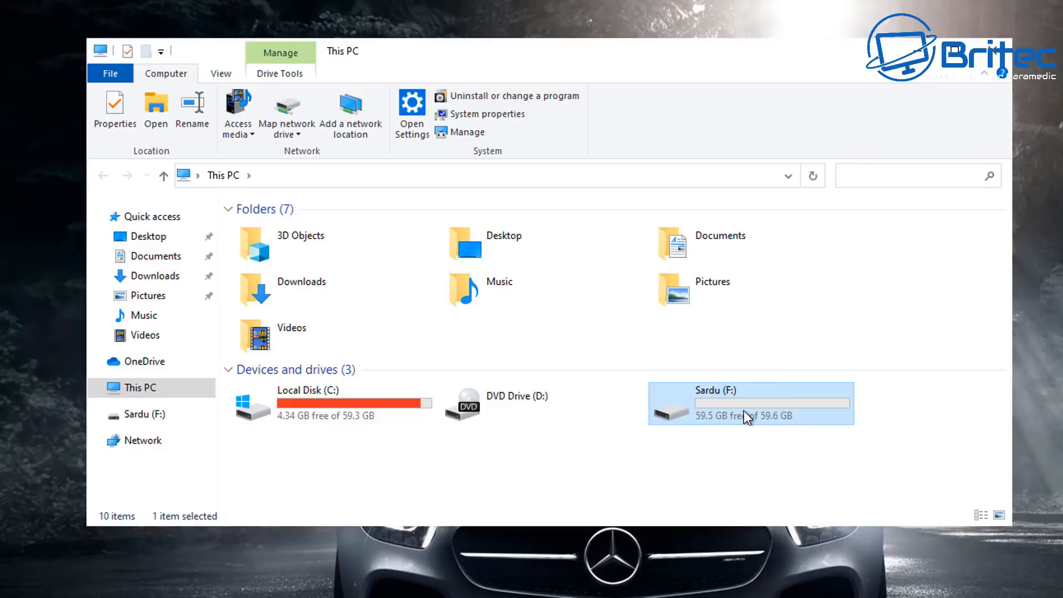
{"action": "double_click", "coordinate": [715, 403]}
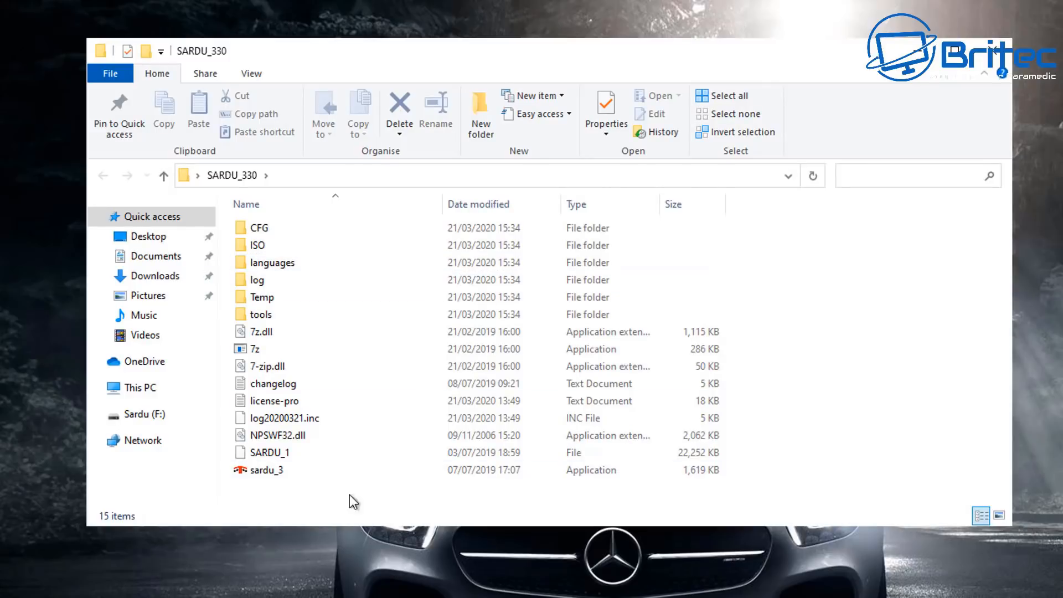
{"action": "left_click", "coordinate": [266, 471]}
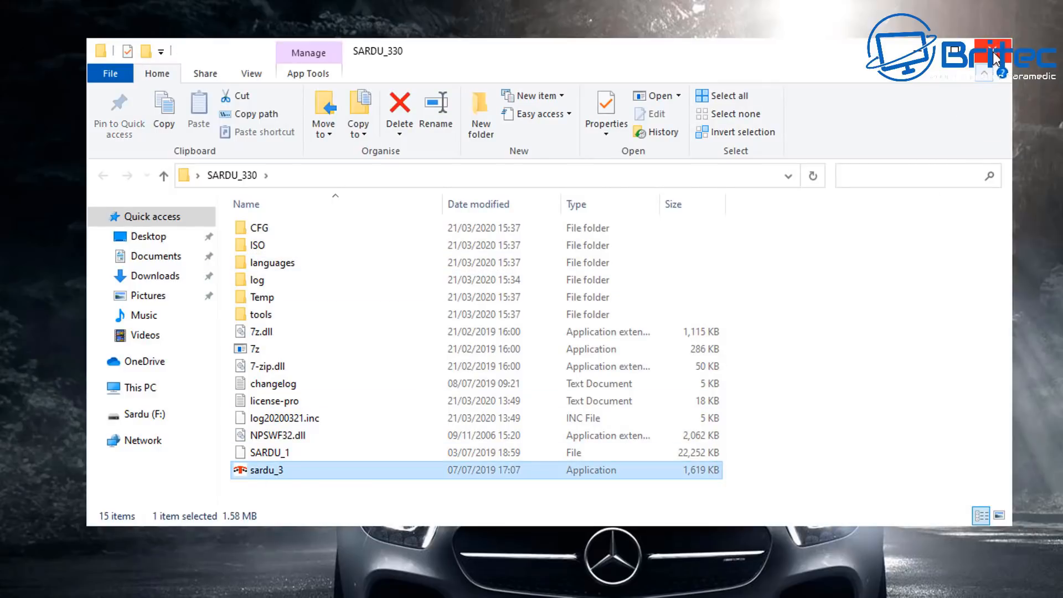
Step: Launch sardu_3 and dismiss the NTFS USB found notice
{"action": "double_click", "coordinate": [266, 470]}
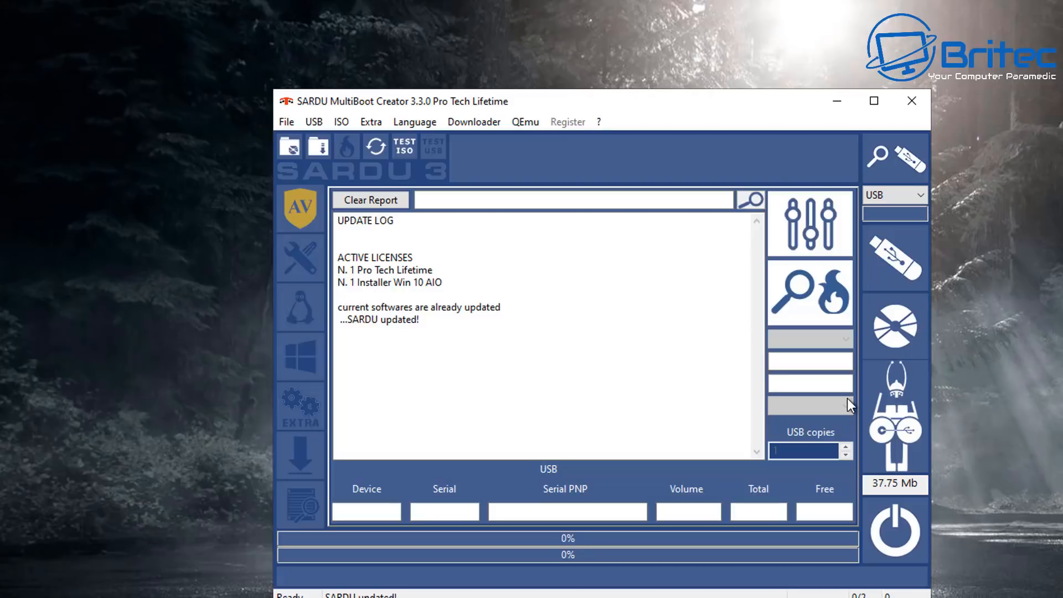
{"action": "mouse_move", "coordinate": [838, 400]}
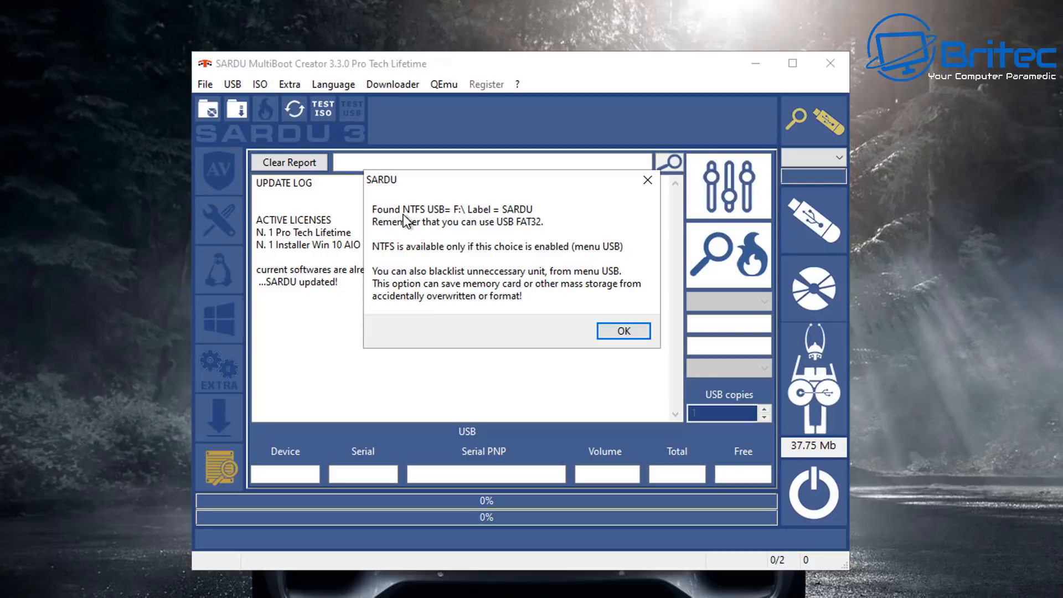
{"action": "mouse_move", "coordinate": [414, 234]}
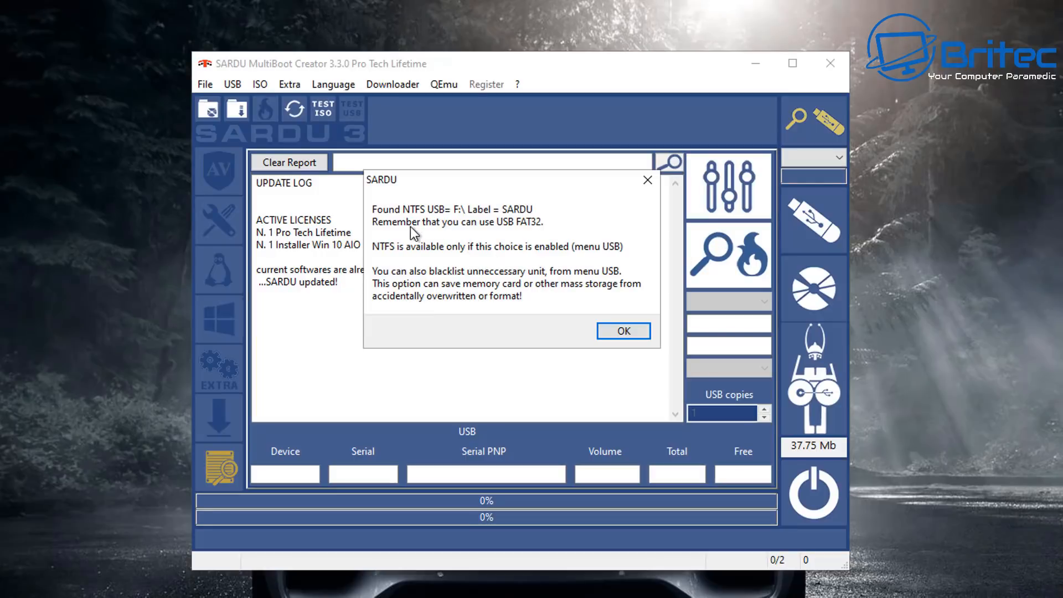
{"action": "mouse_move", "coordinate": [530, 231]}
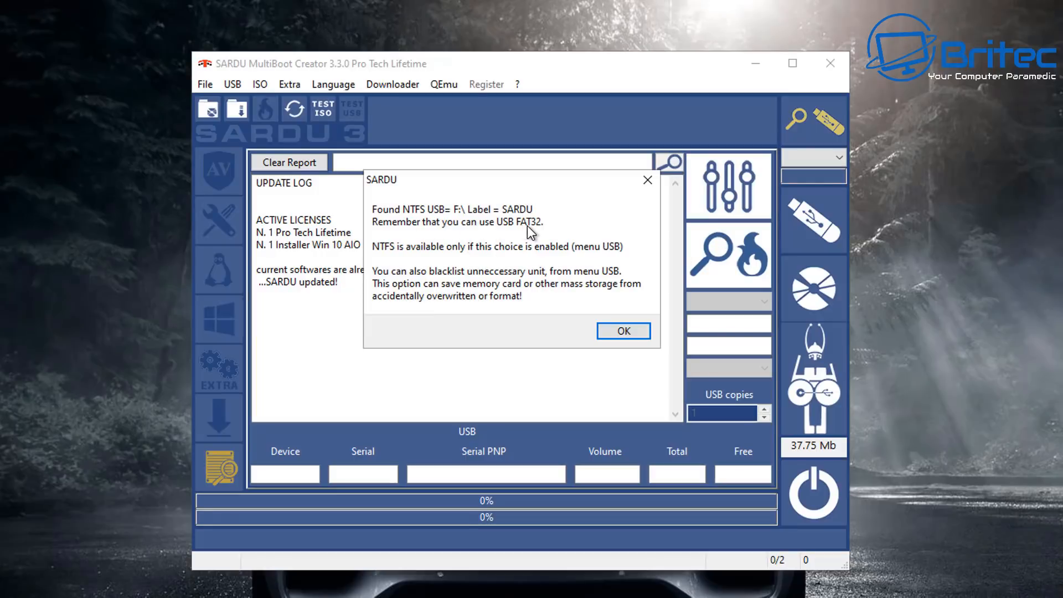
{"action": "mouse_move", "coordinate": [517, 256]}
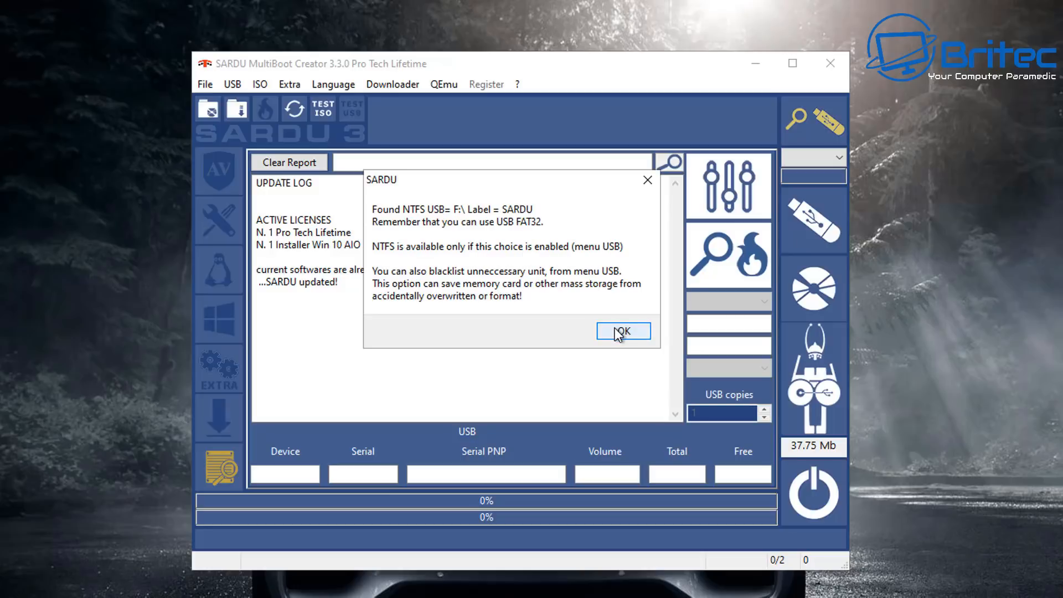
{"action": "left_click", "coordinate": [624, 331]}
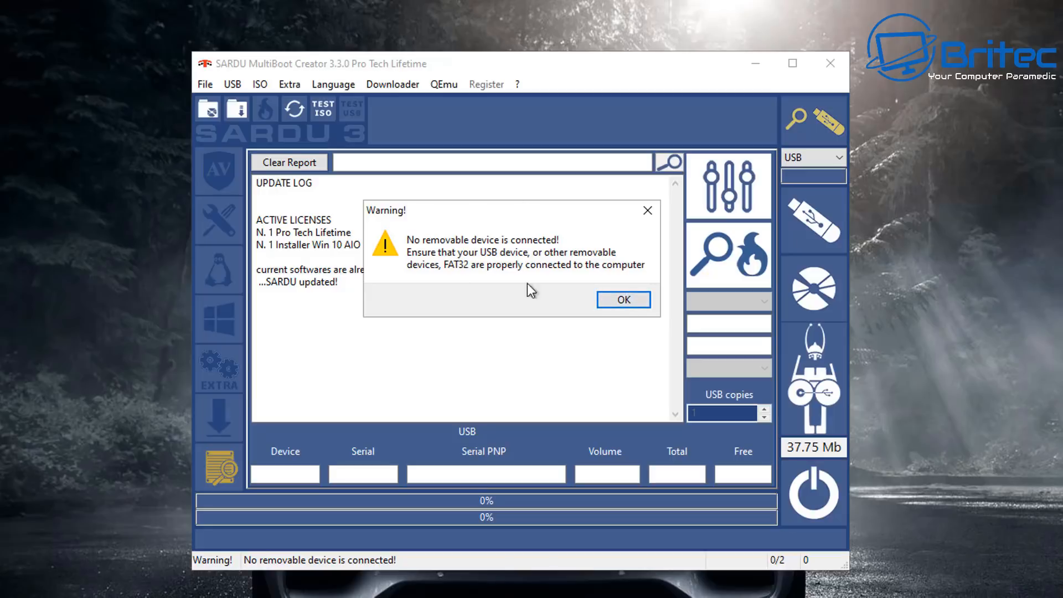
Step: Dismiss the no-removable-device warning and enable NTFS Support from the USB menu
{"action": "left_click", "coordinate": [624, 300]}
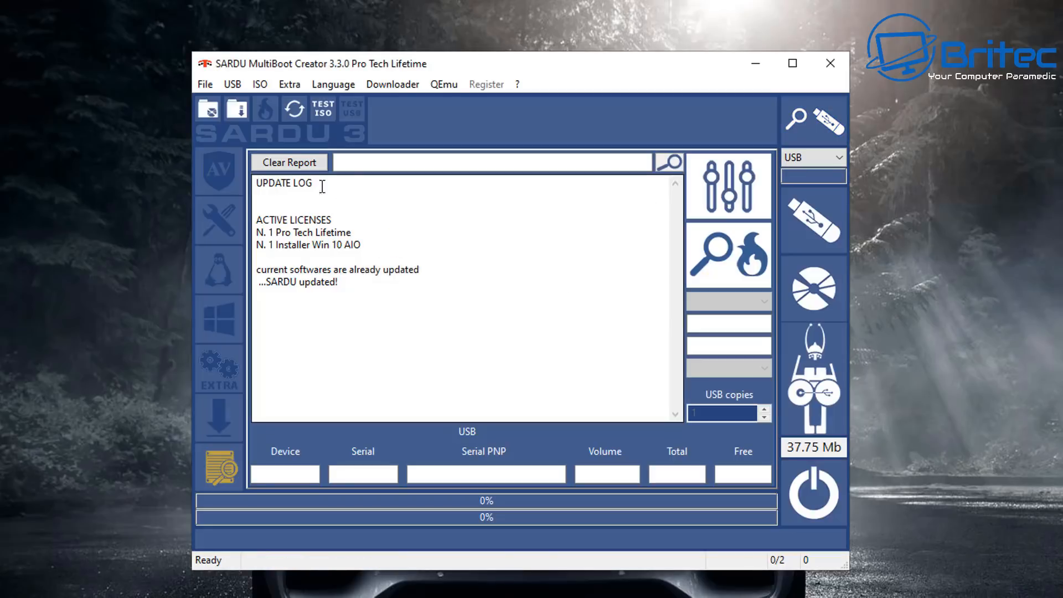
{"action": "left_click", "coordinate": [232, 85]}
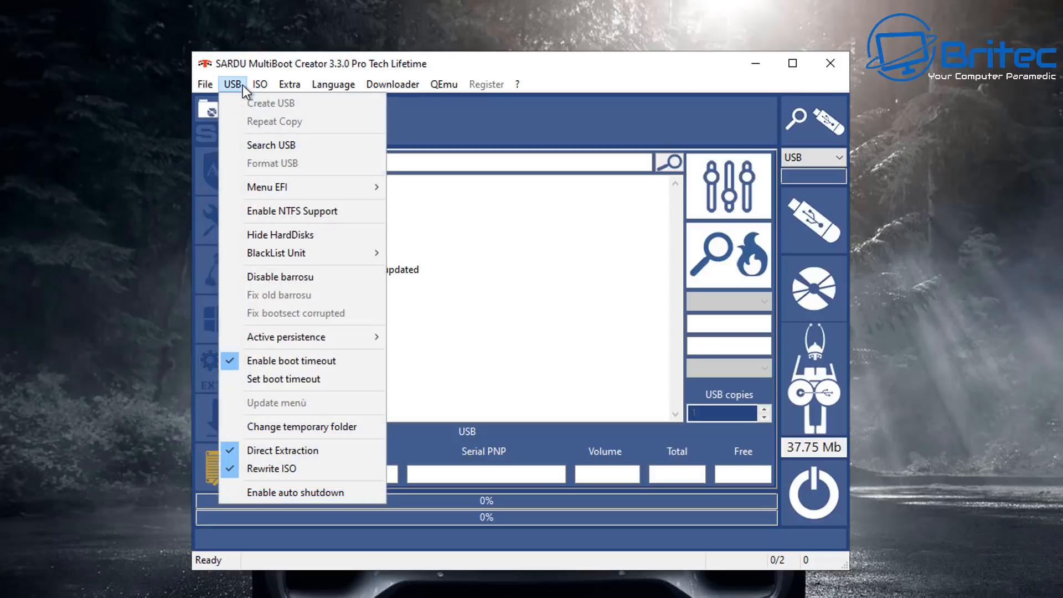
{"action": "mouse_move", "coordinate": [288, 219]}
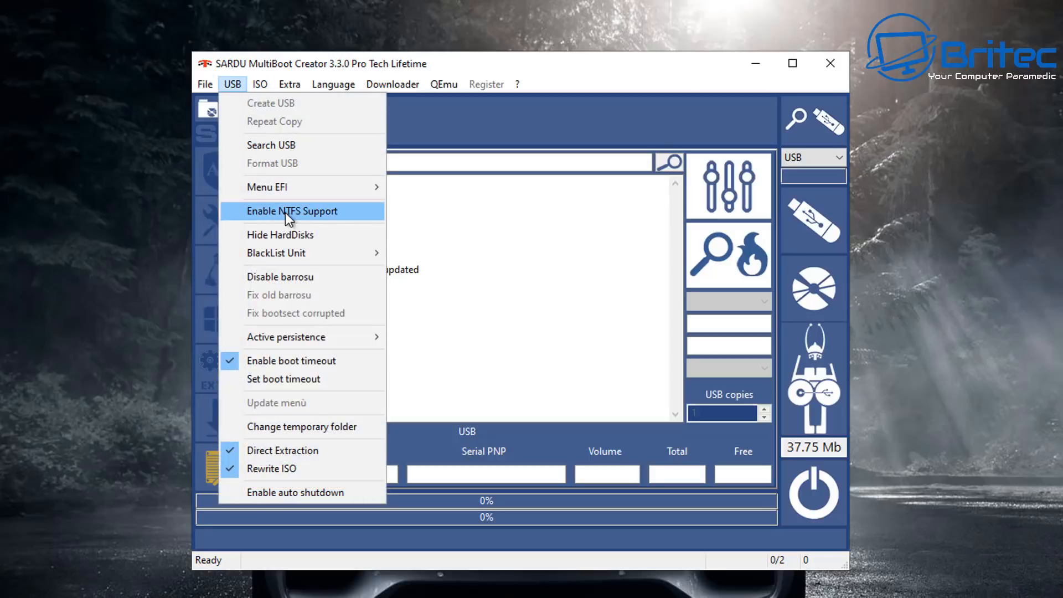
{"action": "left_click", "coordinate": [292, 211]}
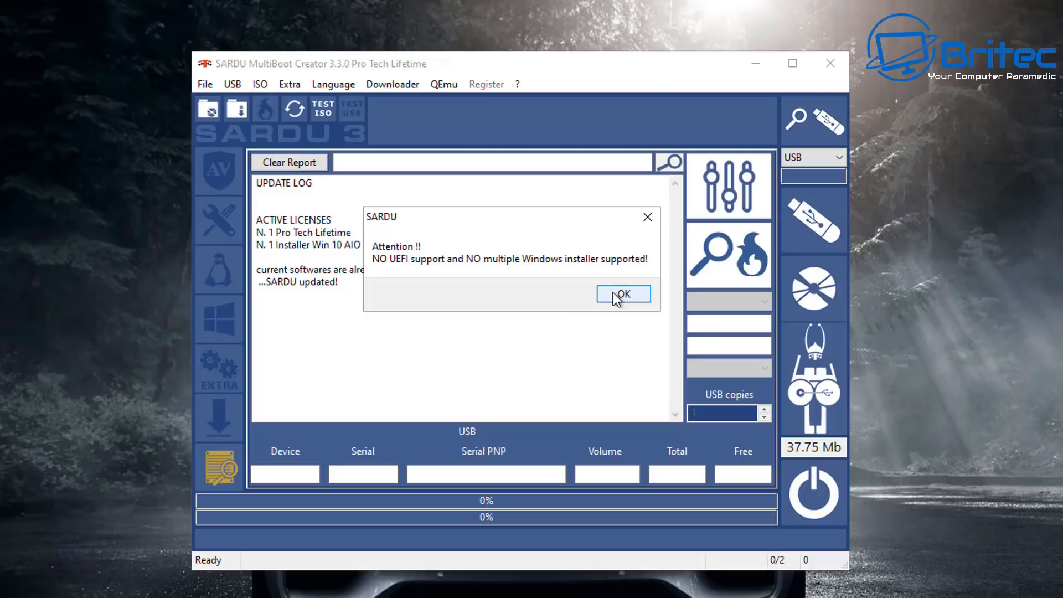
{"action": "left_click", "coordinate": [624, 295]}
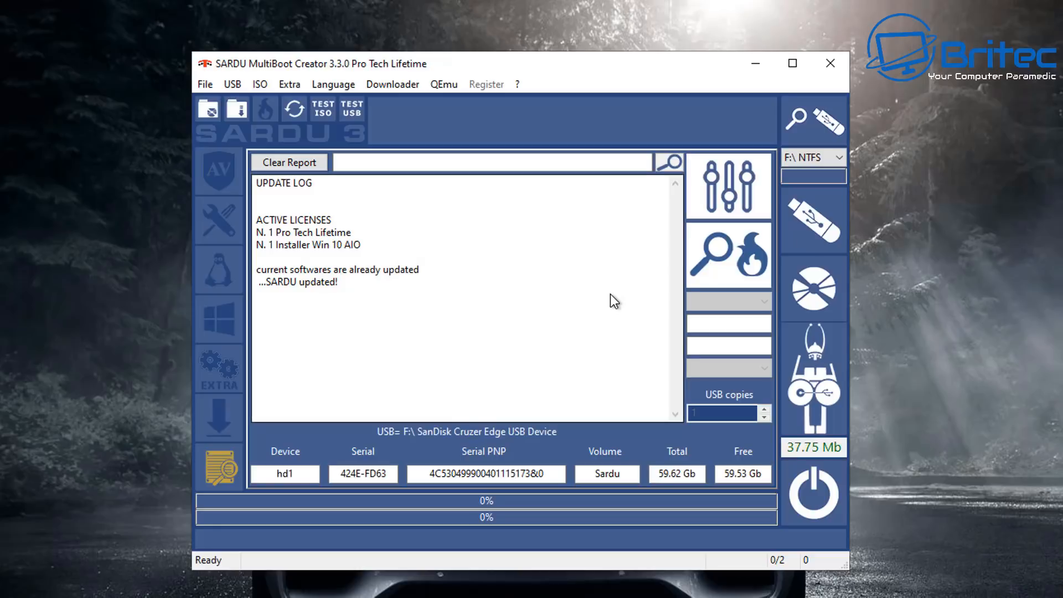
{"action": "mouse_move", "coordinate": [406, 446]}
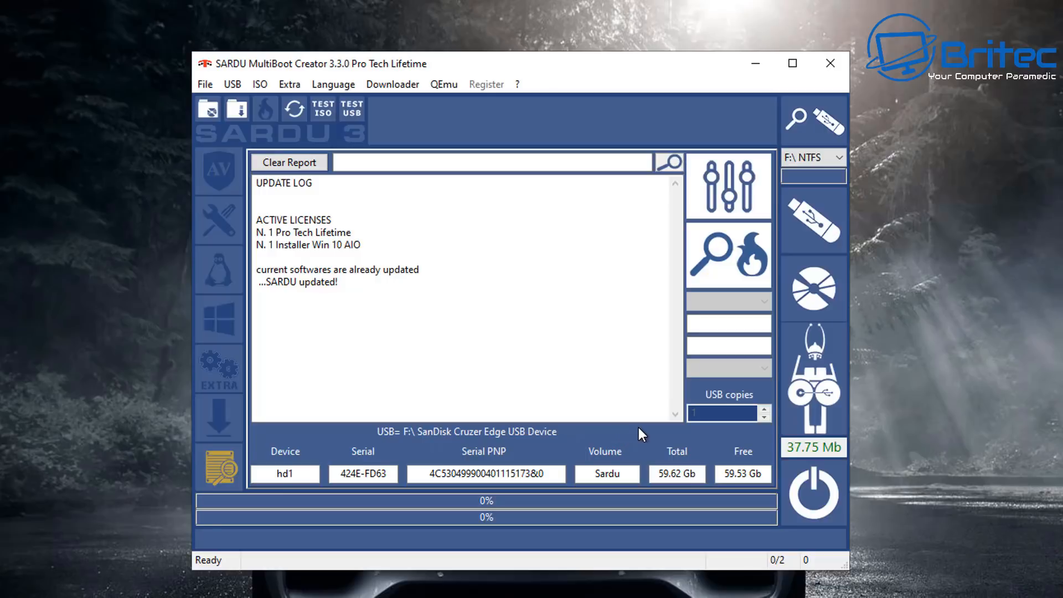
{"action": "mouse_move", "coordinate": [619, 354]}
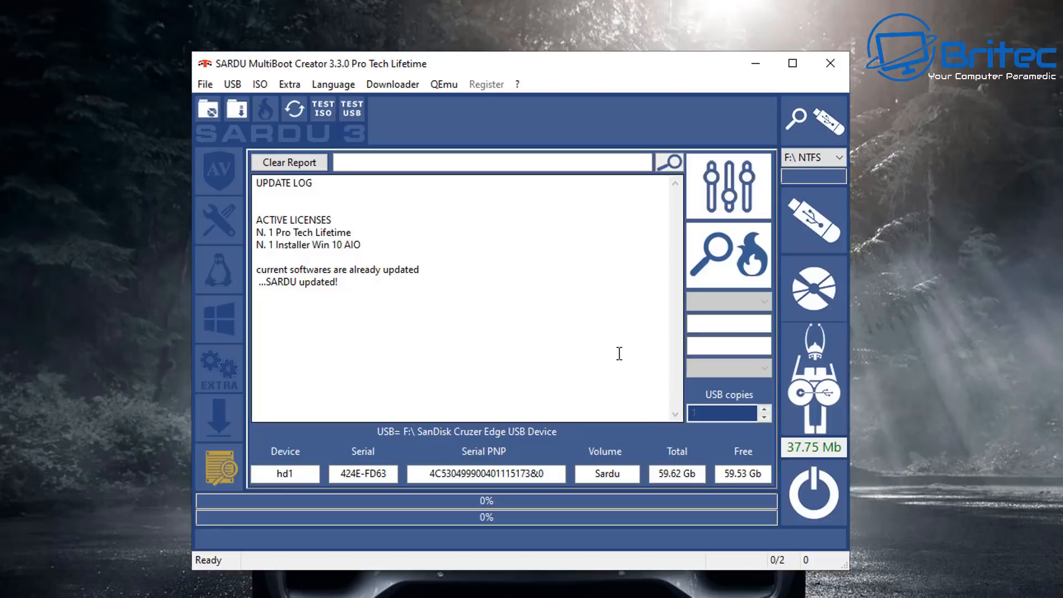
{"action": "mouse_move", "coordinate": [253, 291]}
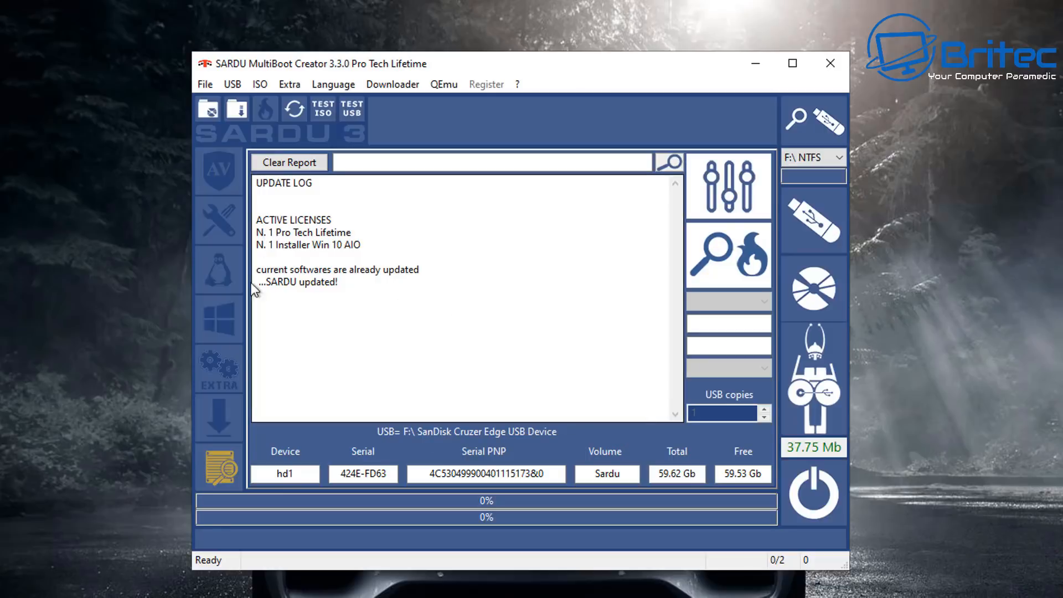
{"action": "mouse_move", "coordinate": [220, 182]}
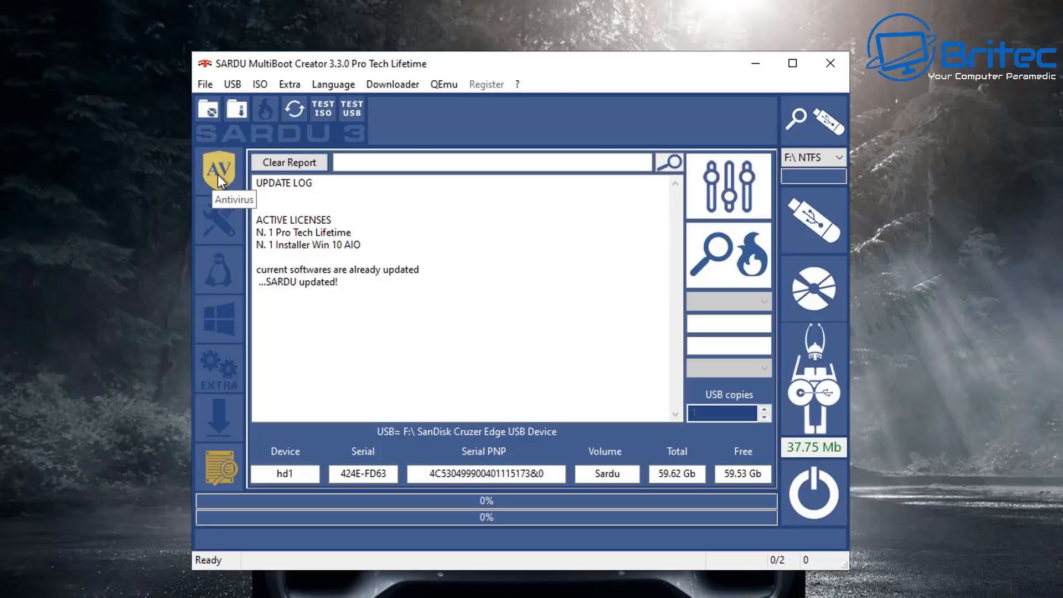
Step: Add Kaspersky Rescue Disk from the antivirus list to the download queue
{"action": "left_click", "coordinate": [220, 167]}
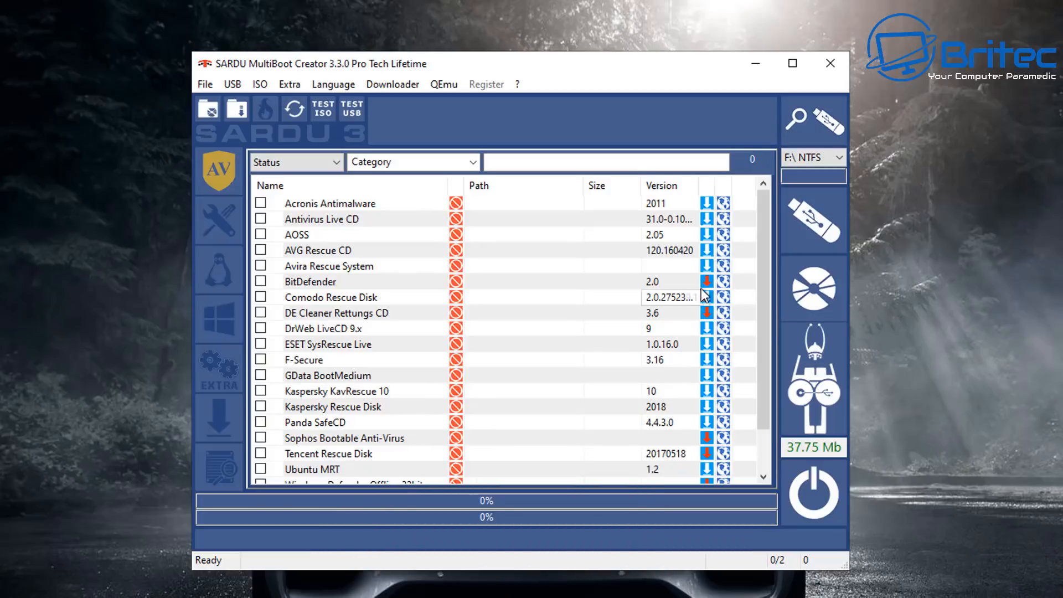
{"action": "mouse_move", "coordinate": [707, 282]}
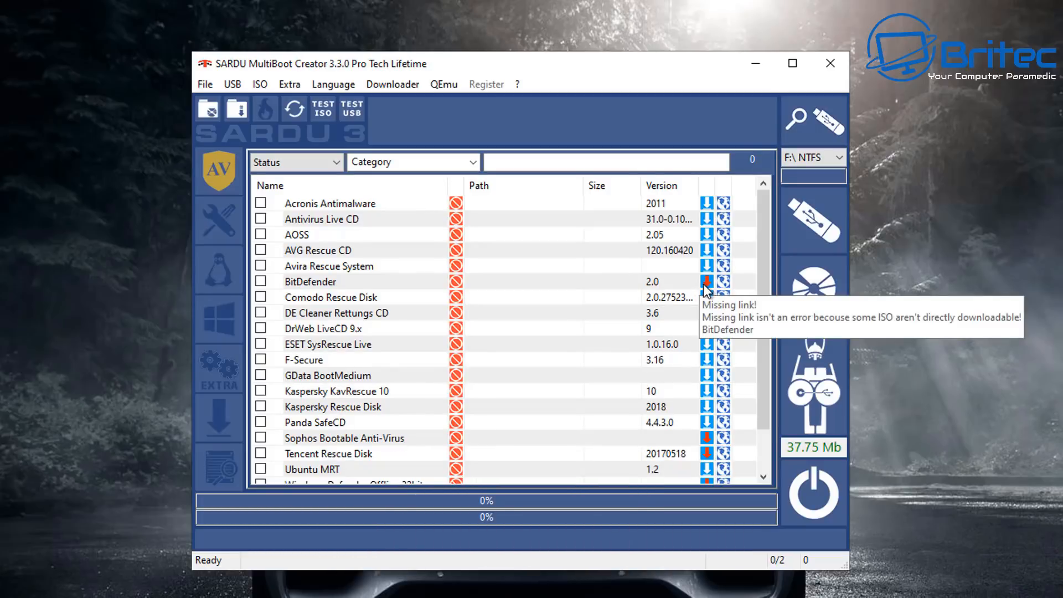
{"action": "mouse_move", "coordinate": [723, 285]}
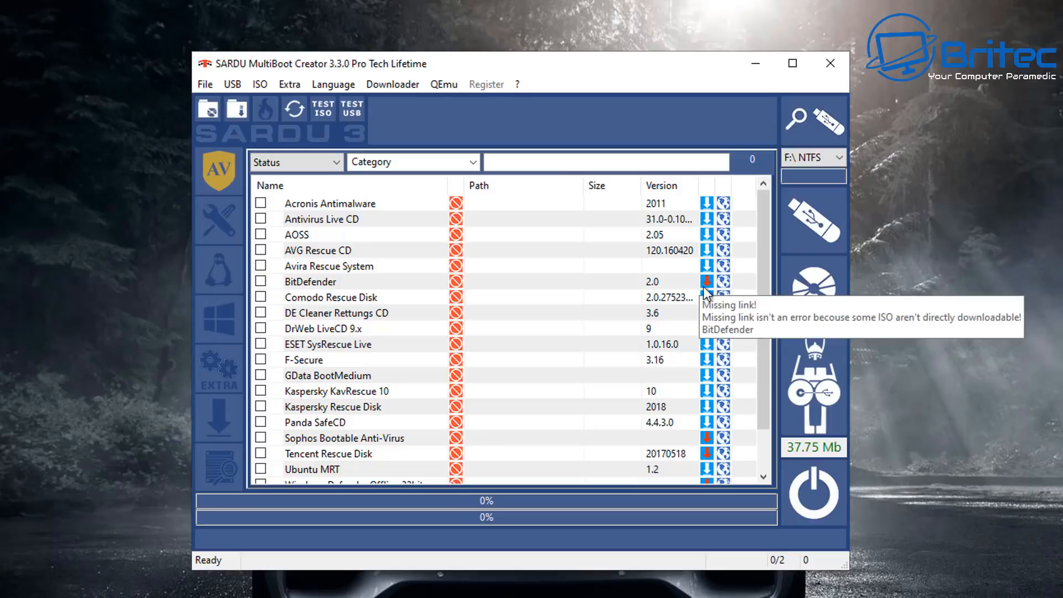
{"action": "mouse_move", "coordinate": [570, 478]}
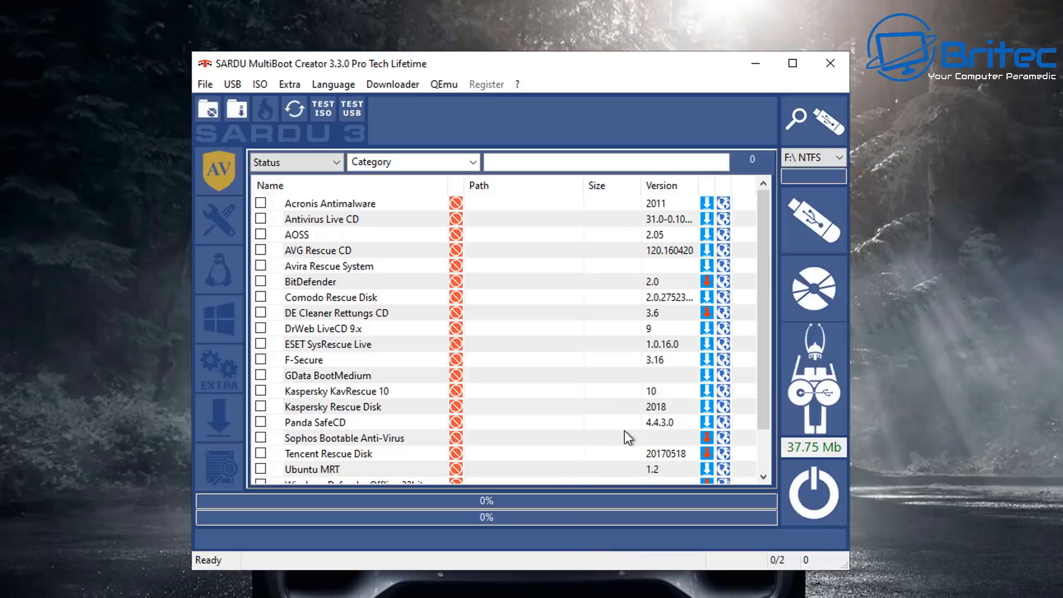
{"action": "mouse_move", "coordinate": [707, 407]}
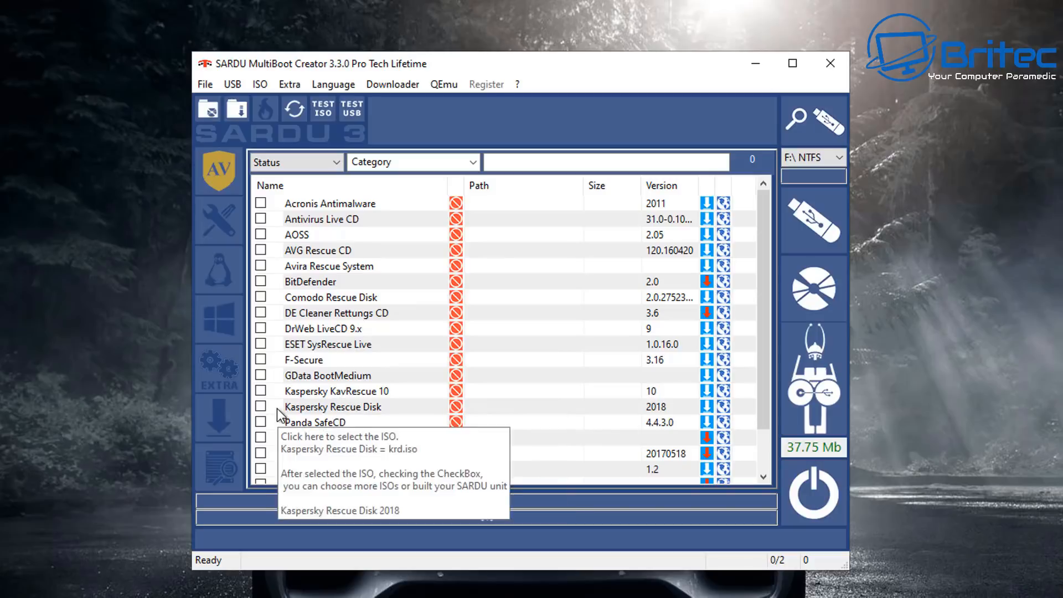
{"action": "left_click", "coordinate": [259, 407]}
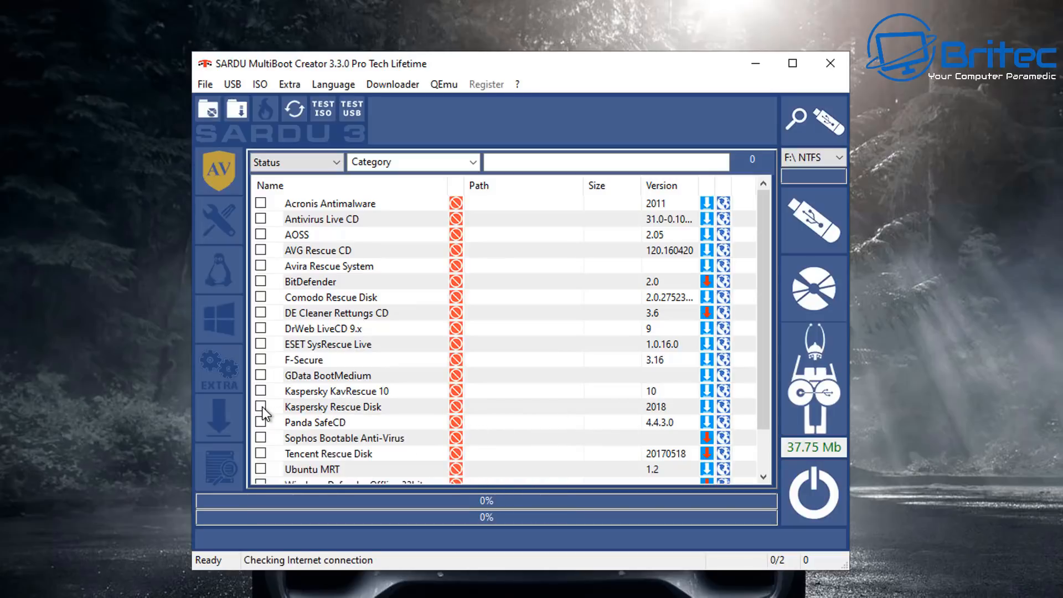
{"action": "left_click", "coordinate": [260, 407]}
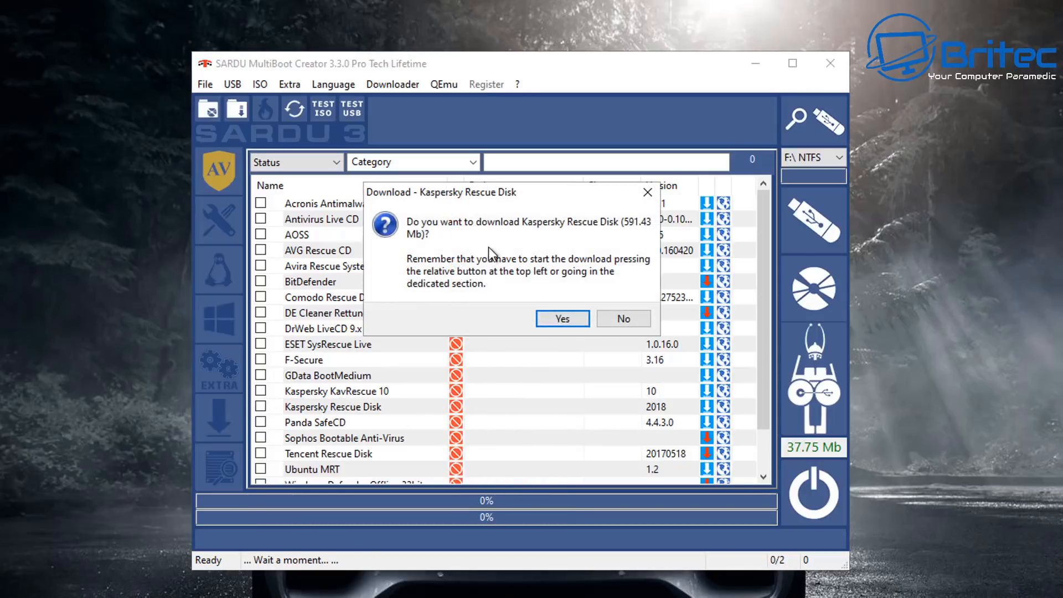
{"action": "mouse_move", "coordinate": [637, 242]}
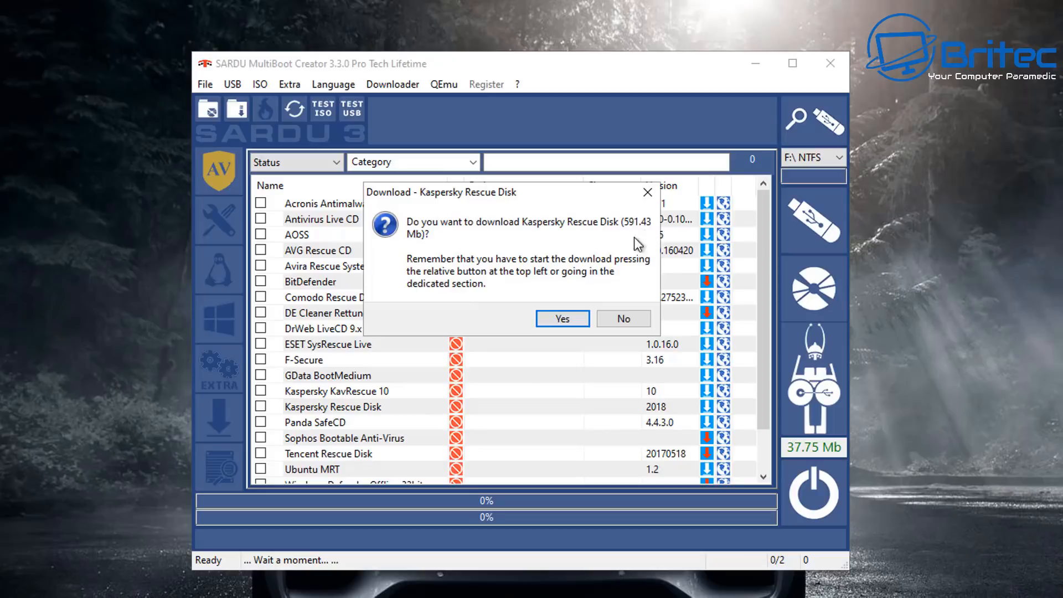
{"action": "mouse_move", "coordinate": [637, 272]}
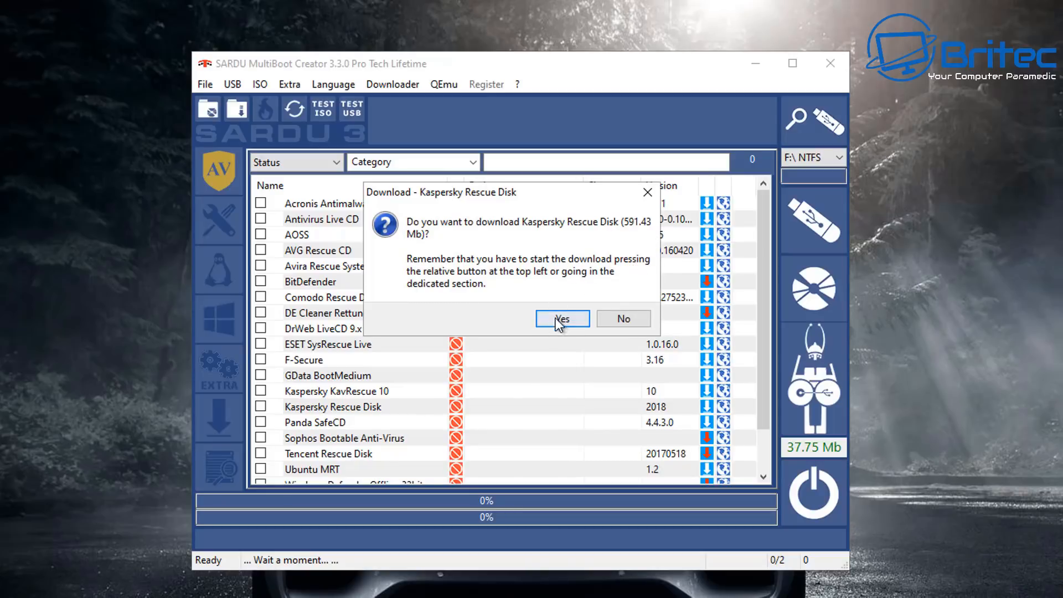
{"action": "left_click", "coordinate": [562, 319]}
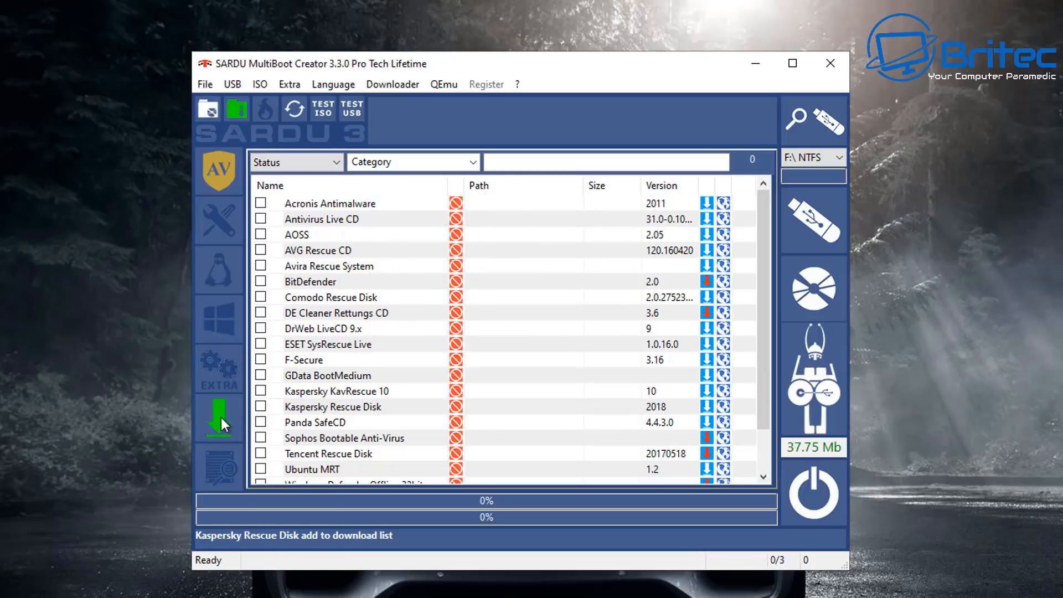
{"action": "mouse_move", "coordinate": [228, 424]}
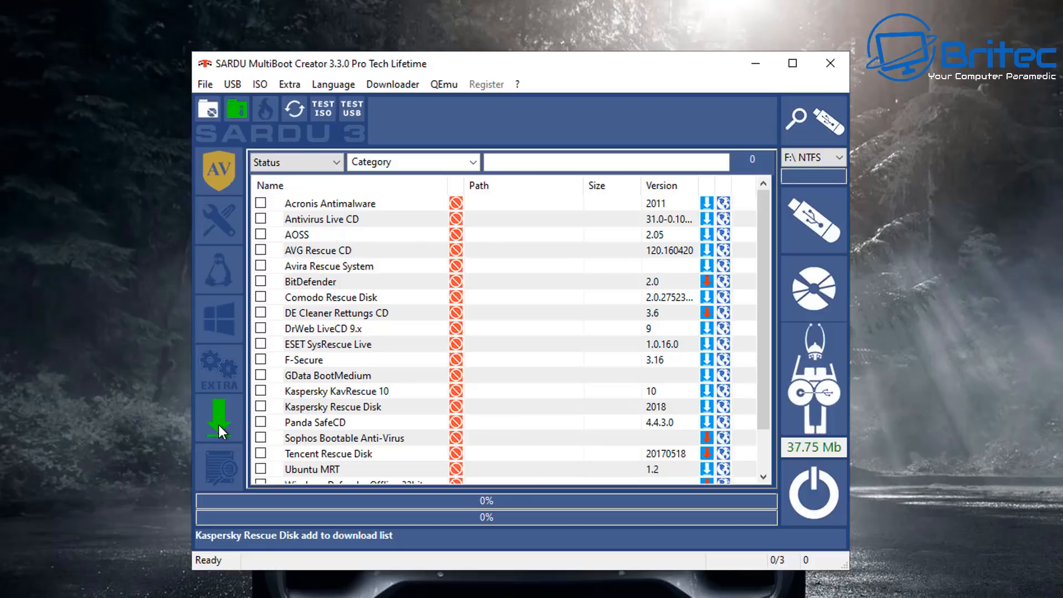
Step: Delete Kaspersky Rescue Disk from the pending download queue
{"action": "left_click", "coordinate": [220, 417]}
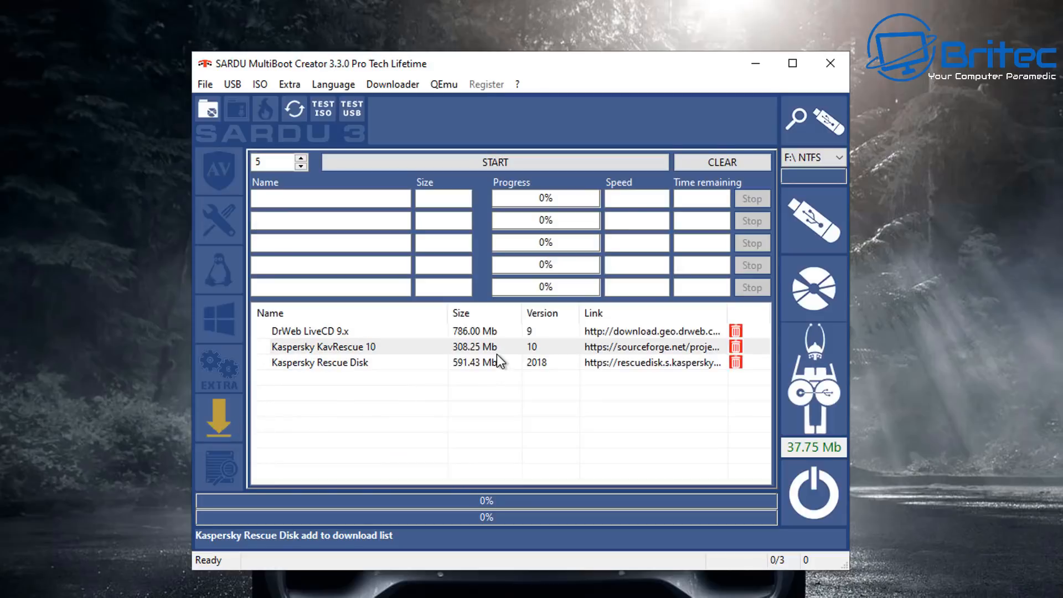
{"action": "mouse_move", "coordinate": [386, 350]}
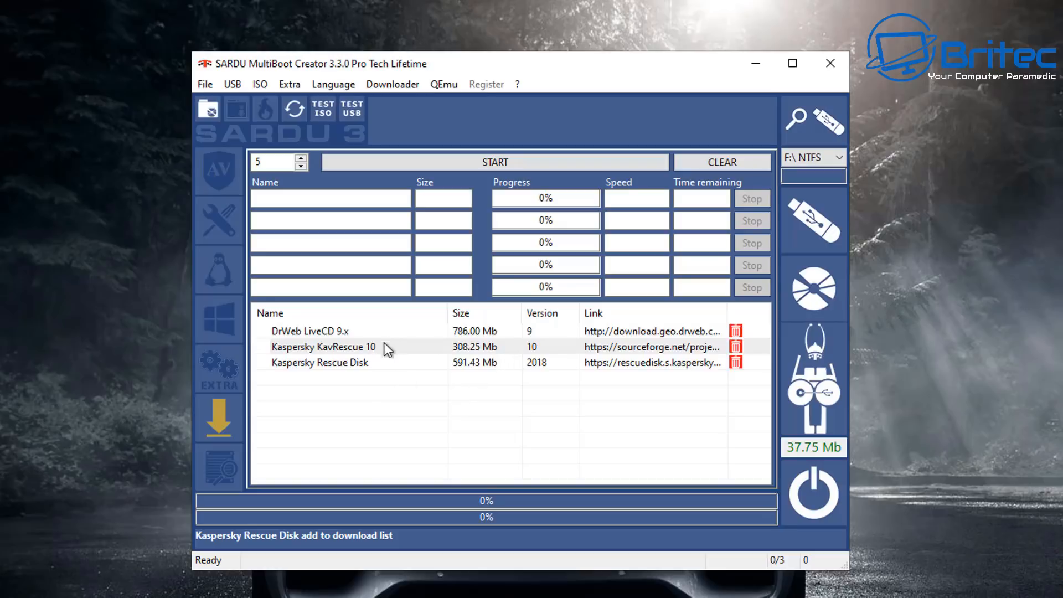
{"action": "mouse_move", "coordinate": [365, 369]}
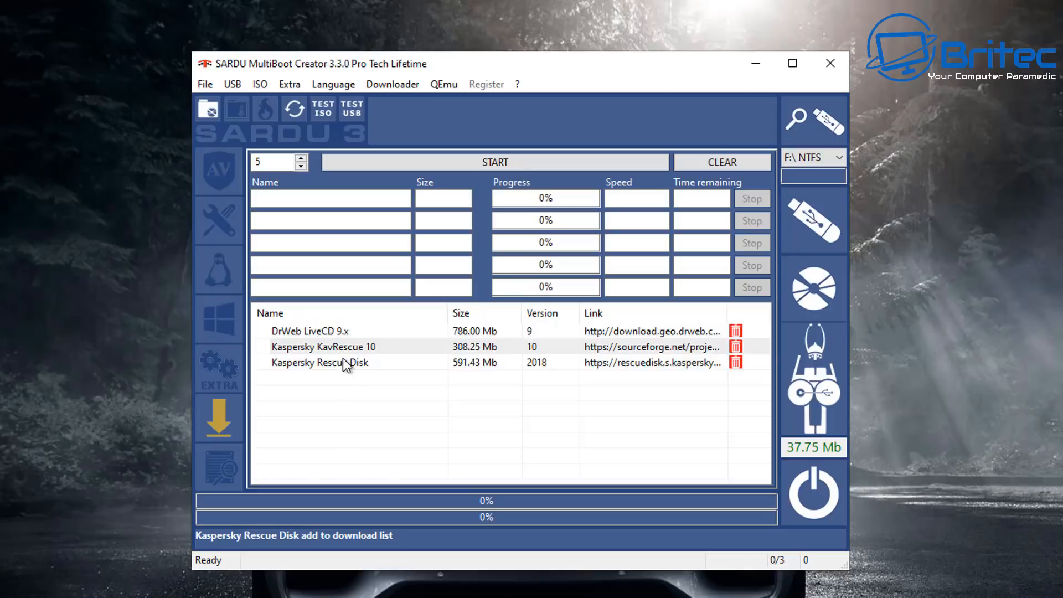
{"action": "right_click", "coordinate": [344, 363]}
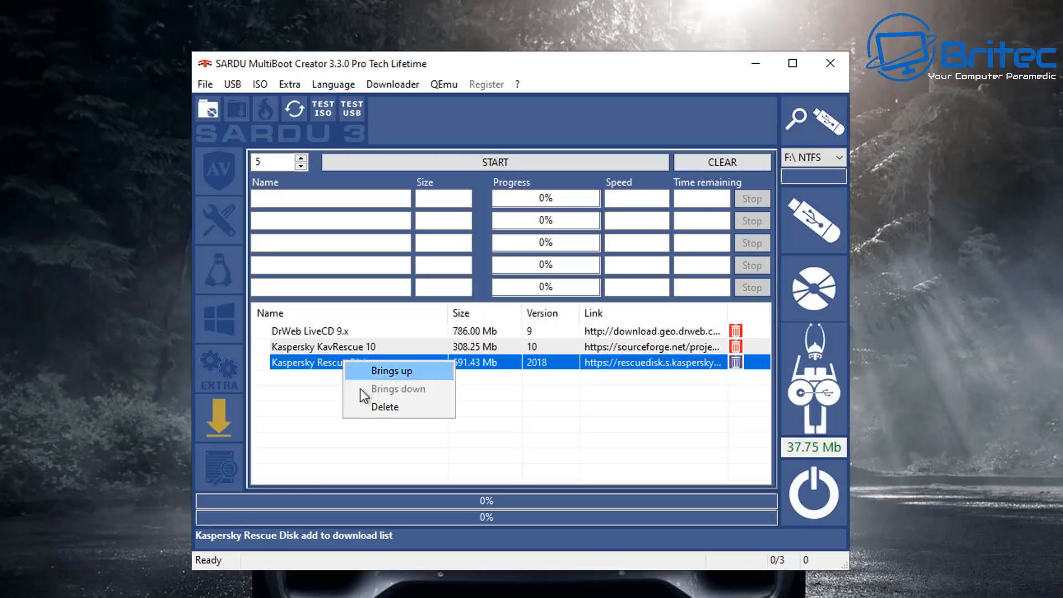
{"action": "left_click", "coordinate": [385, 406]}
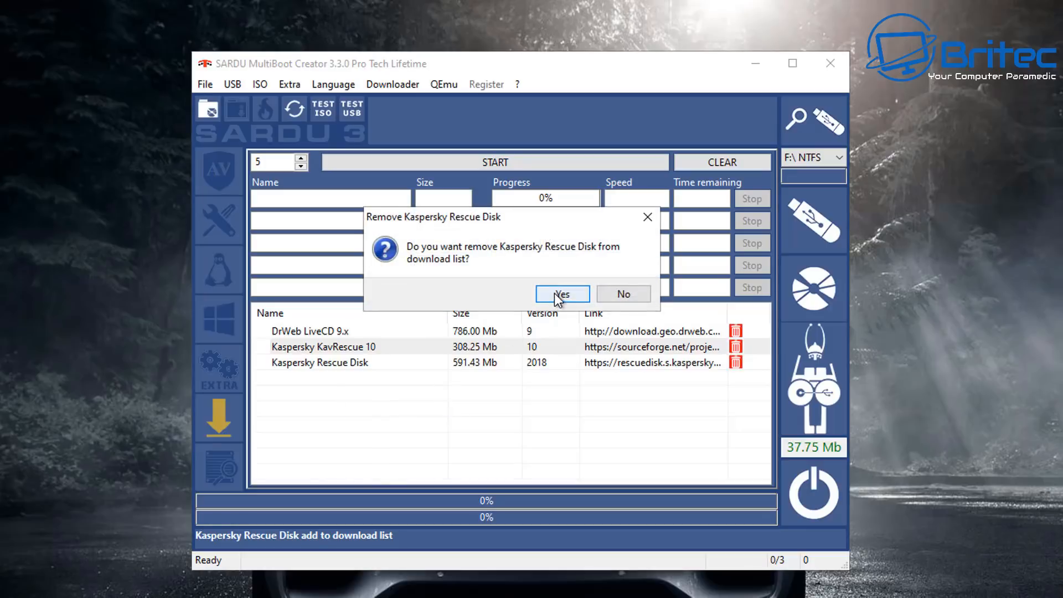
{"action": "left_click", "coordinate": [562, 294]}
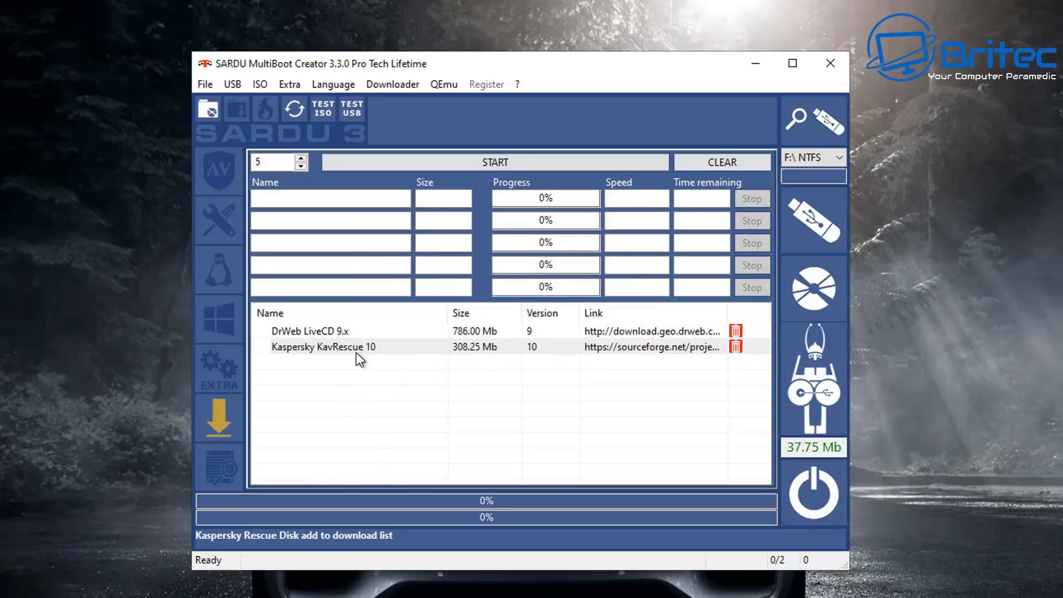
{"action": "mouse_move", "coordinate": [318, 346]}
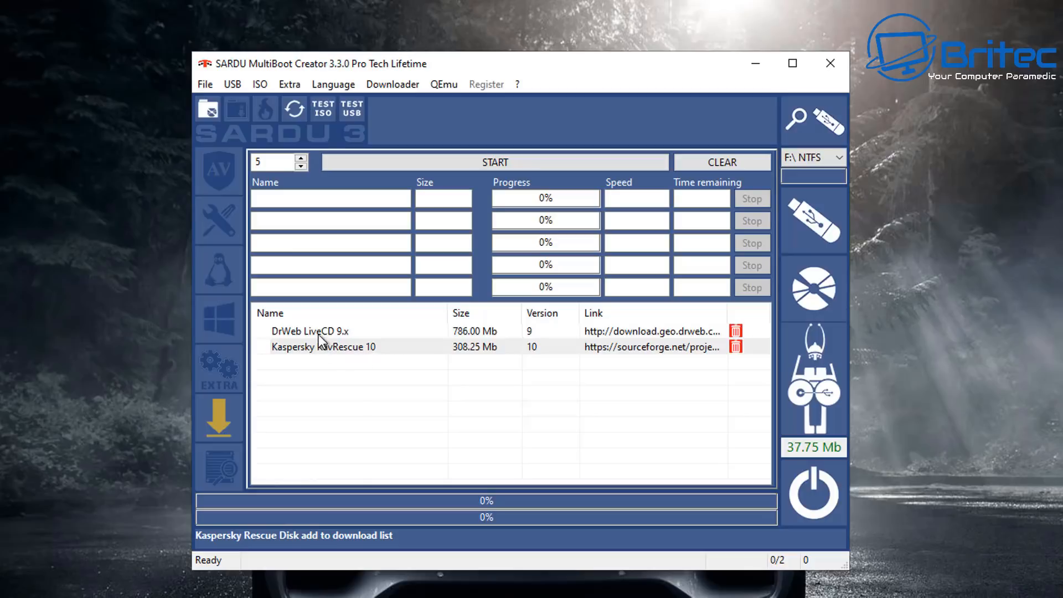
{"action": "mouse_move", "coordinate": [321, 337]}
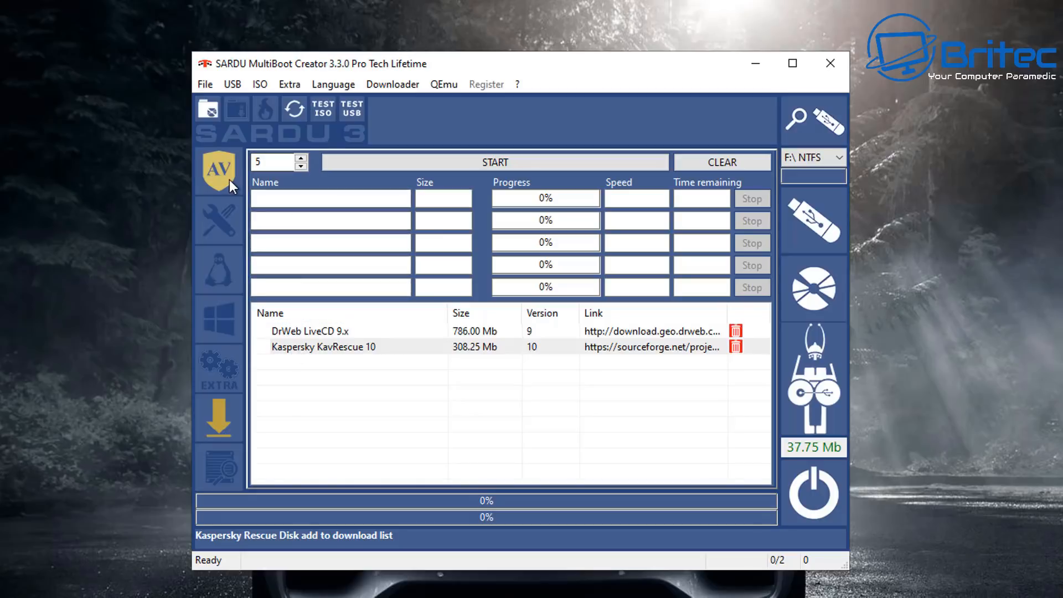
Step: Queue Acronis Antimalware for download from the AV list and view the download queue
{"action": "left_click", "coordinate": [218, 169]}
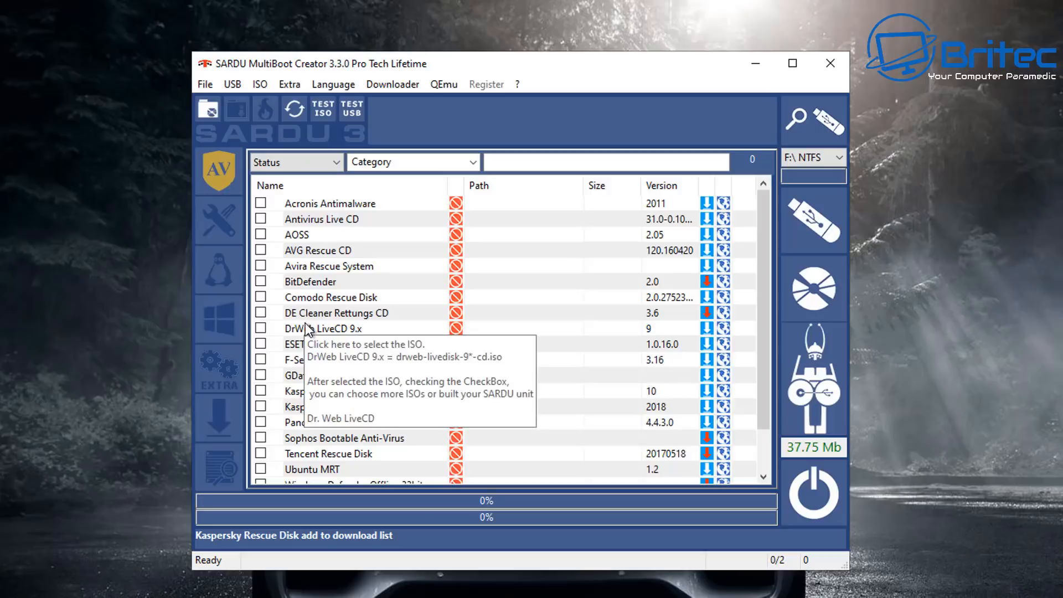
{"action": "mouse_move", "coordinate": [317, 415]}
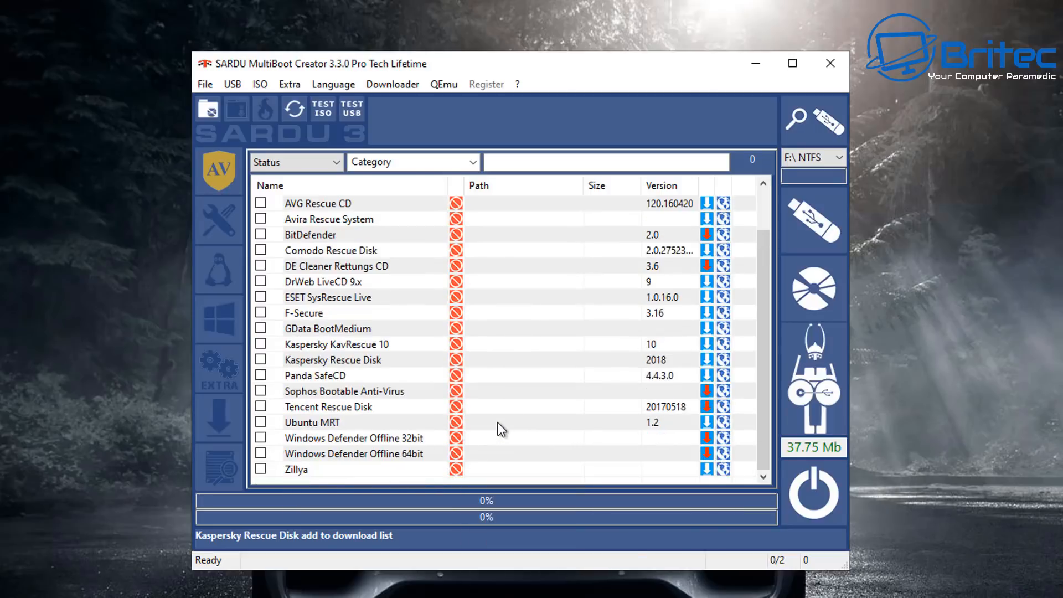
{"action": "mouse_move", "coordinate": [413, 420]}
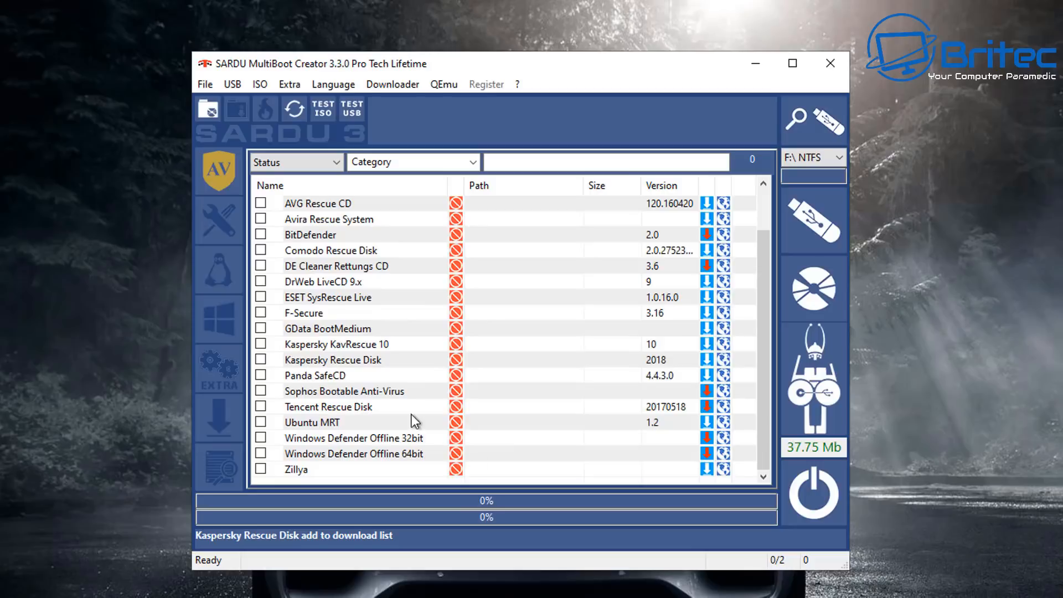
{"action": "mouse_move", "coordinate": [400, 407]}
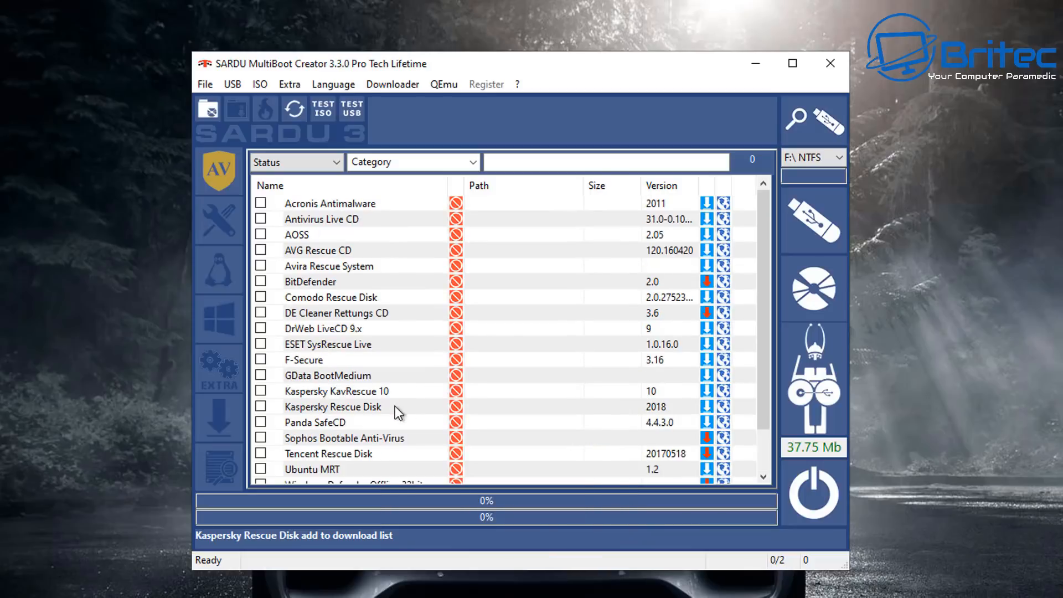
{"action": "mouse_move", "coordinate": [407, 333]}
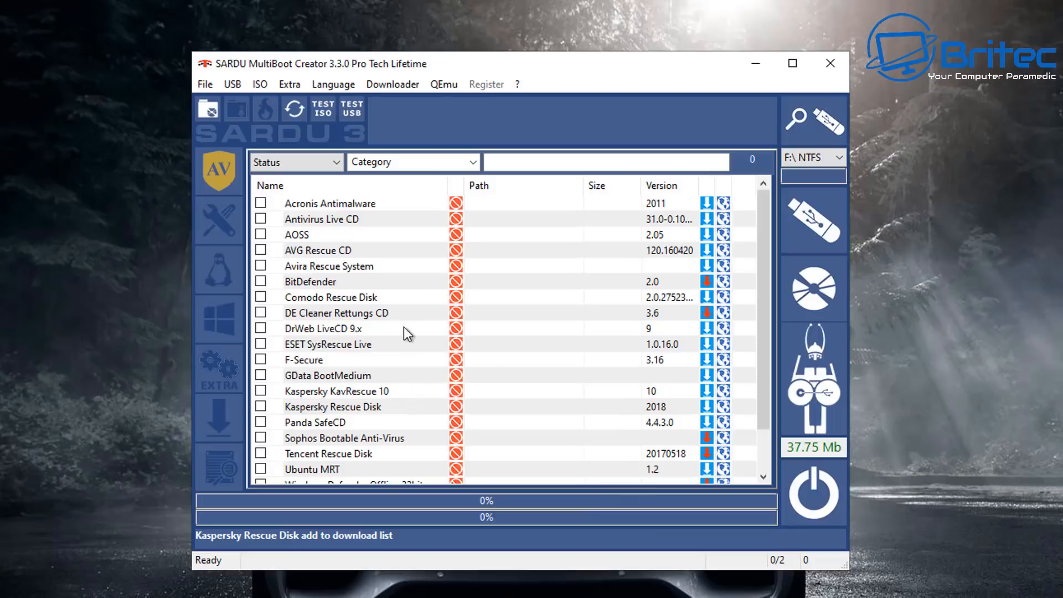
{"action": "mouse_move", "coordinate": [724, 283]}
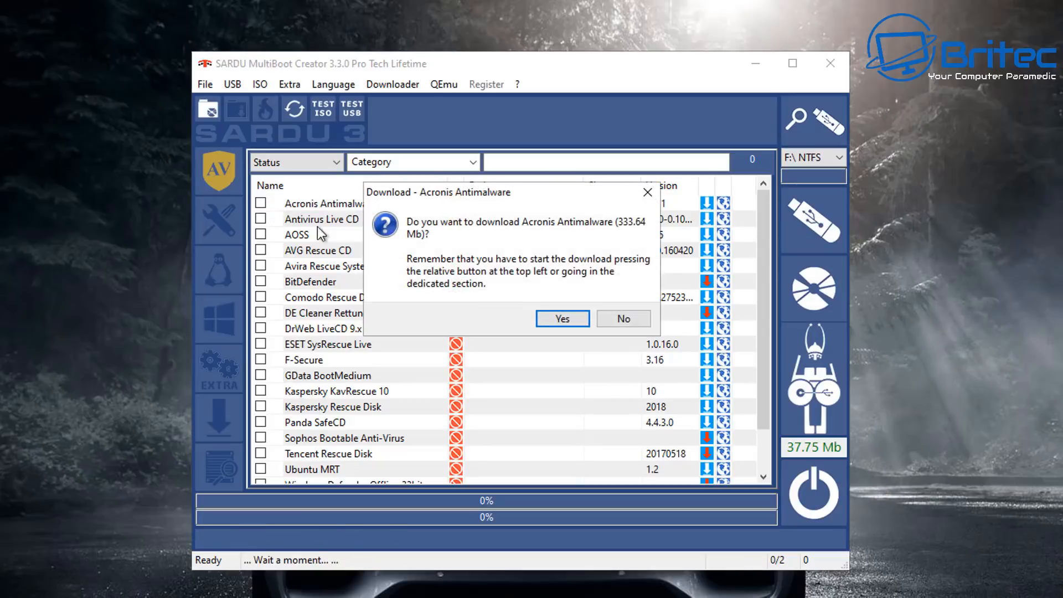
{"action": "left_click", "coordinate": [562, 319]}
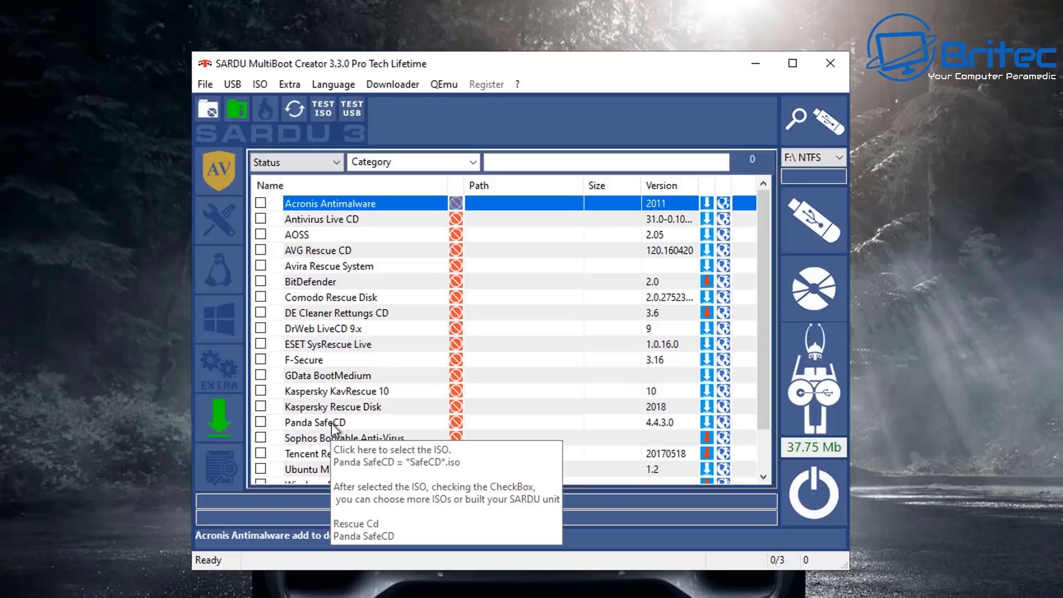
{"action": "mouse_move", "coordinate": [224, 427]}
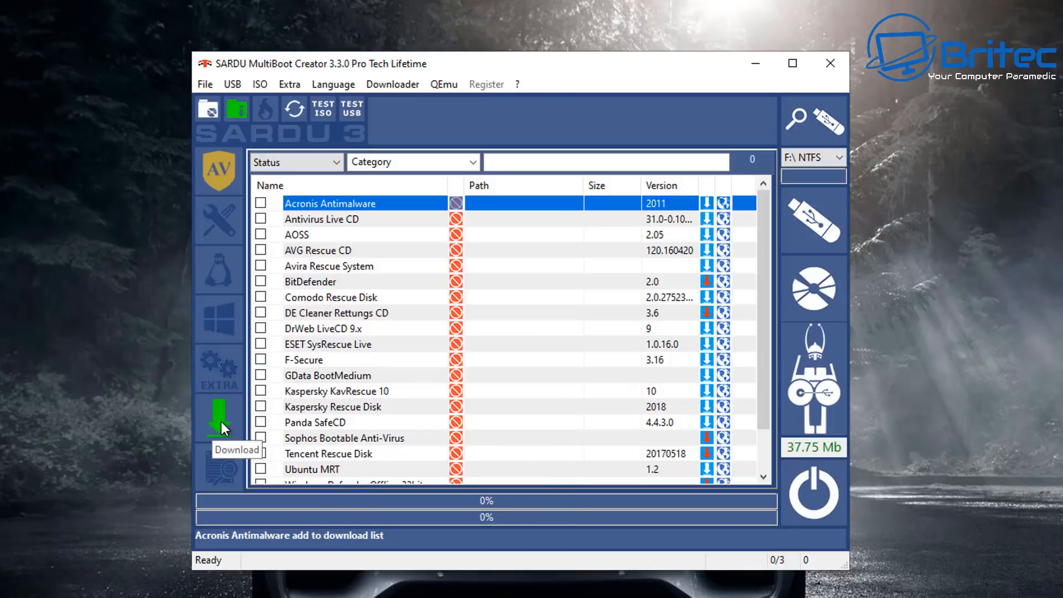
{"action": "left_click", "coordinate": [218, 417]}
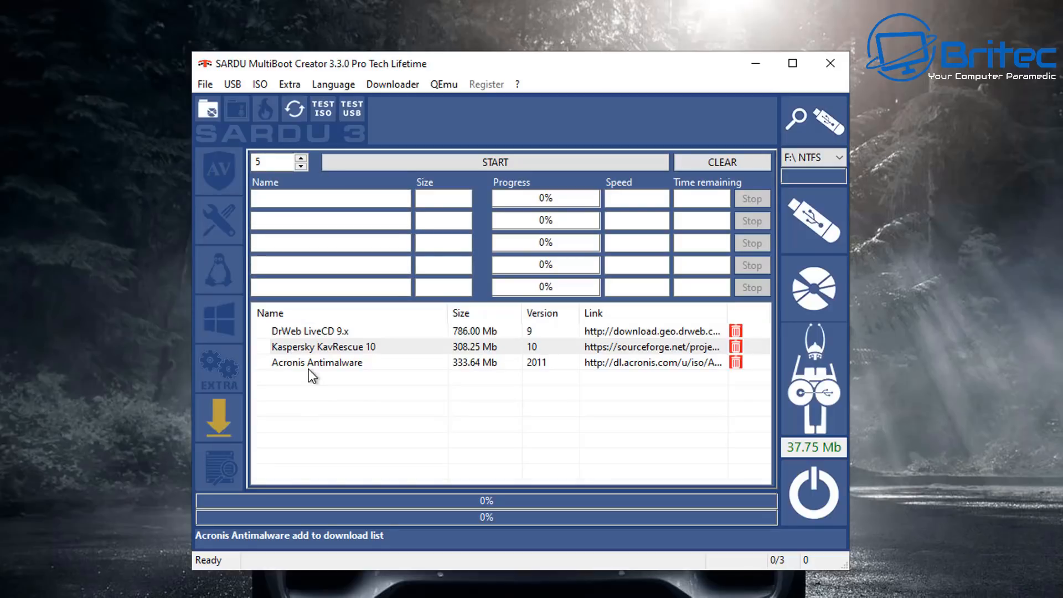
{"action": "mouse_move", "coordinate": [495, 169]}
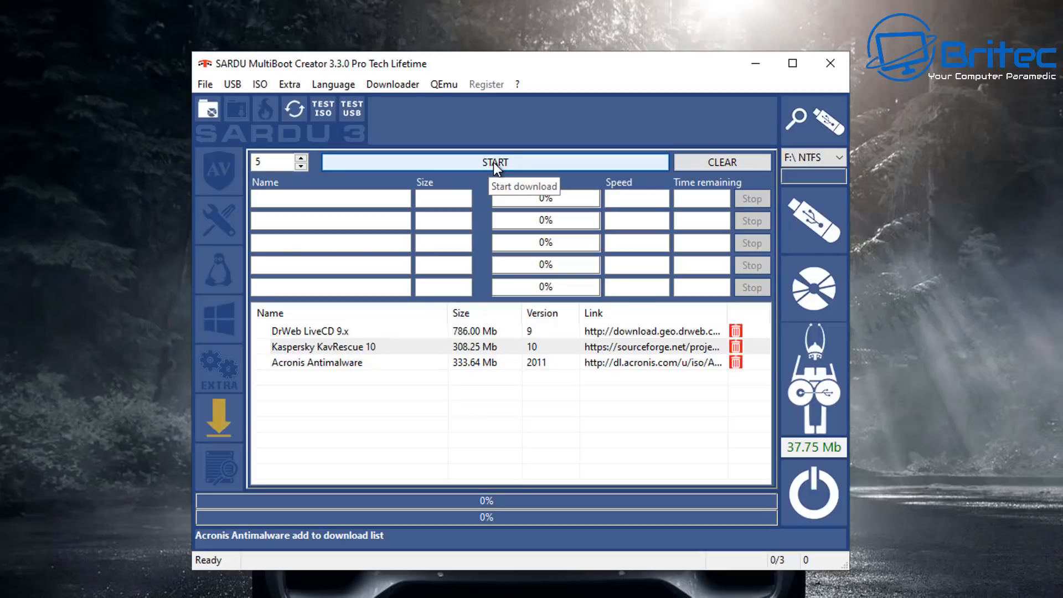
{"action": "mouse_move", "coordinate": [465, 171]}
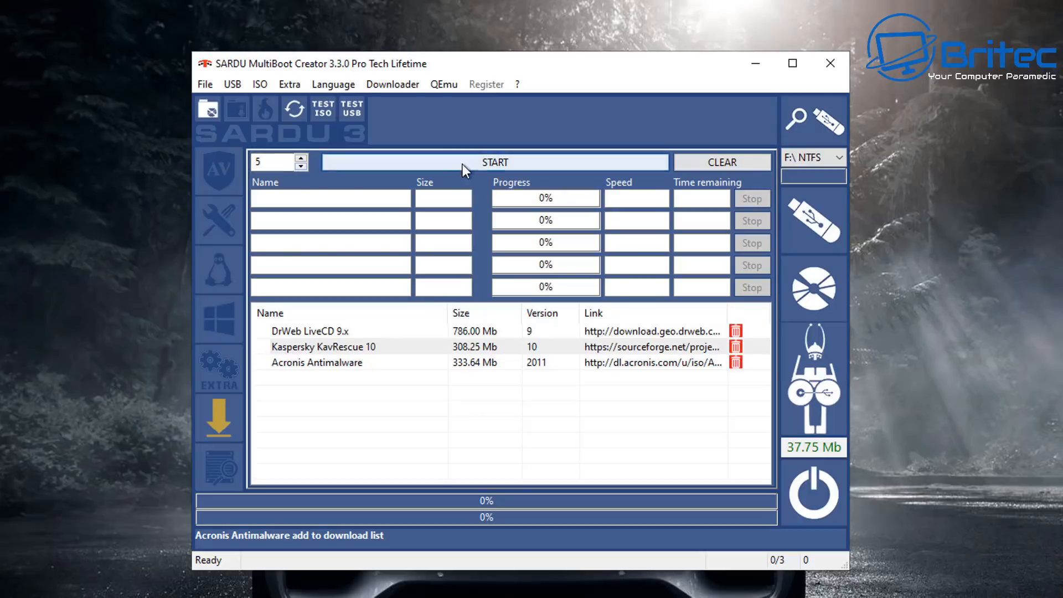
Step: Start downloading the queued DrWeb, Kaspersky and Acronis ISOs
{"action": "left_click", "coordinate": [493, 162]}
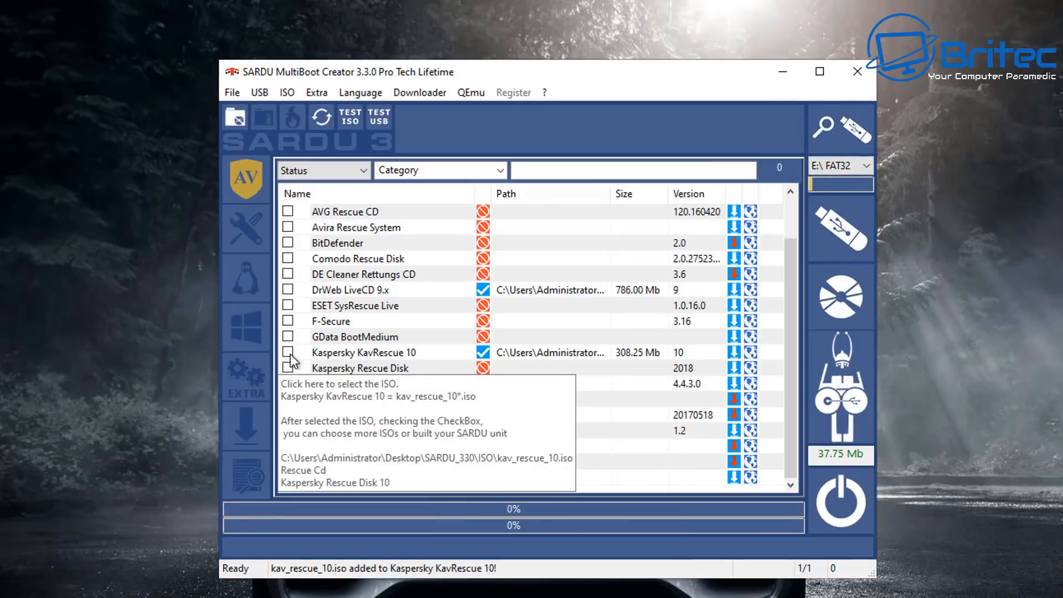
{"action": "left_click", "coordinate": [288, 352]}
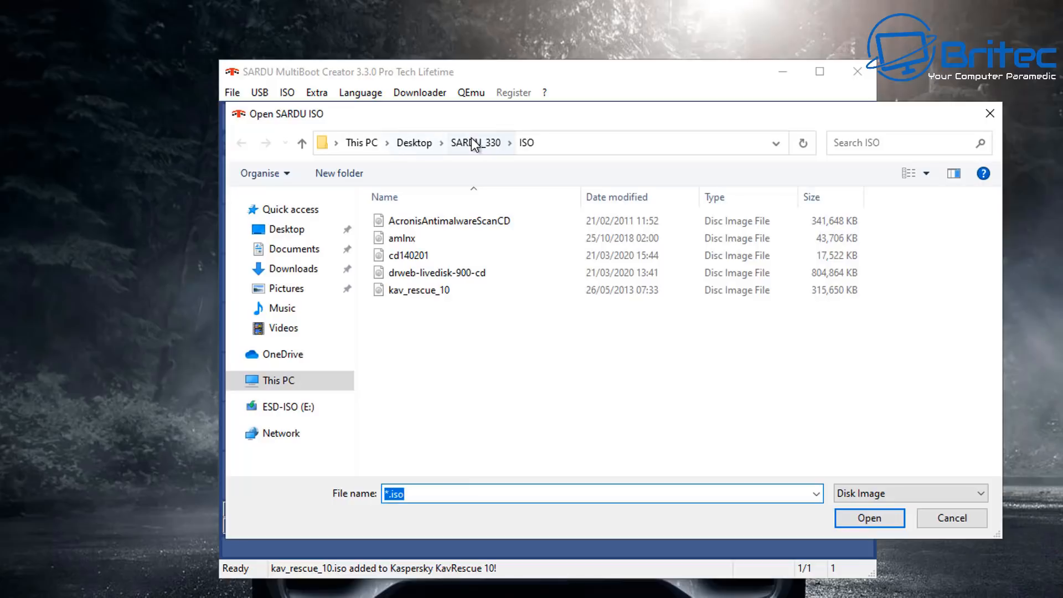
{"action": "left_click_drag", "start_coordinate": [472, 113], "coordinate": [471, 105]}
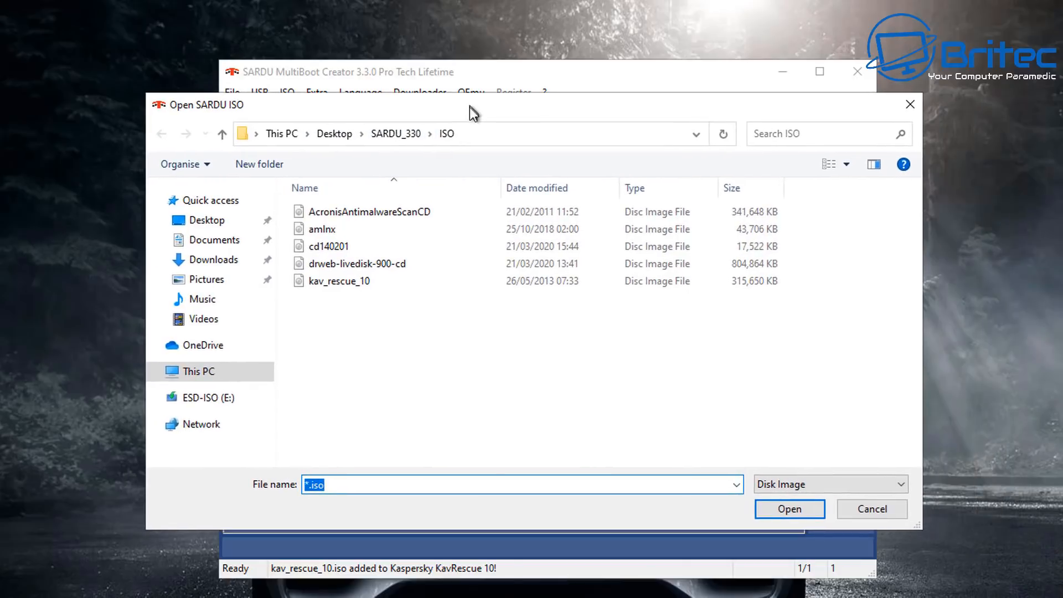
{"action": "left_click", "coordinate": [339, 281]}
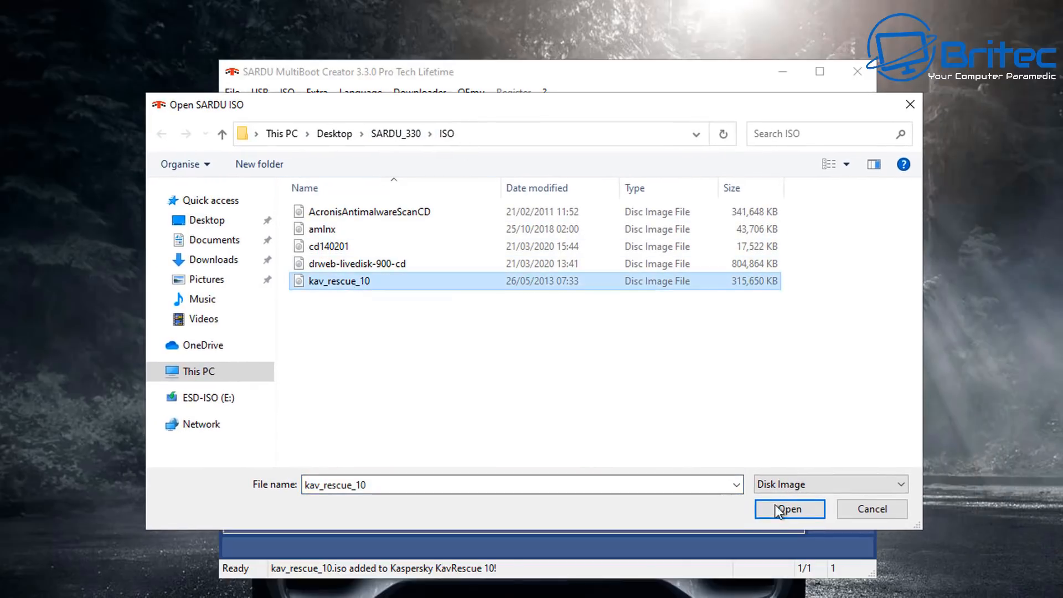
{"action": "left_click", "coordinate": [790, 509]}
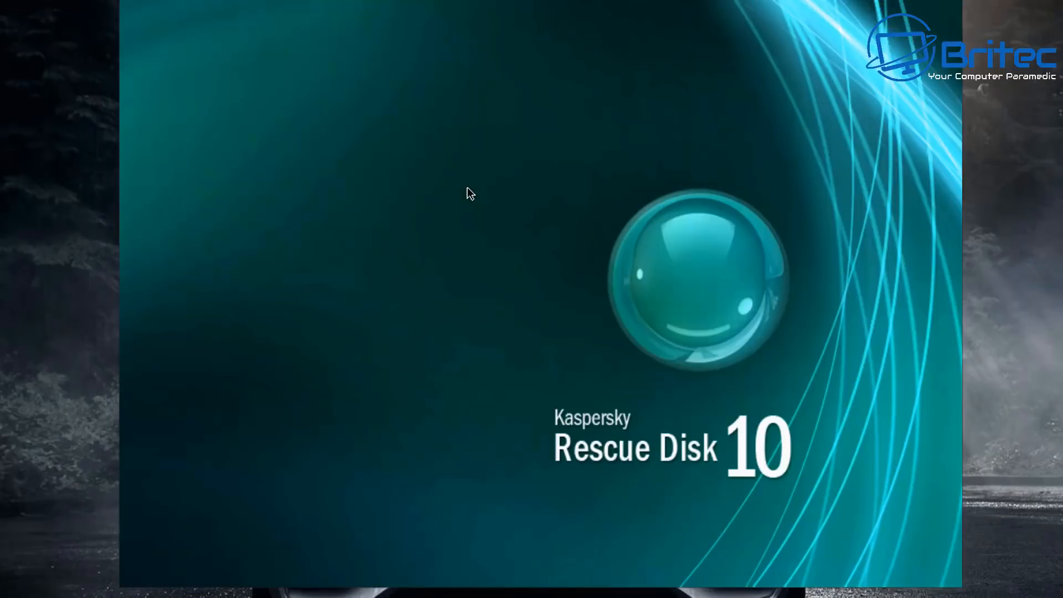
{"action": "mouse_move", "coordinate": [250, 8]}
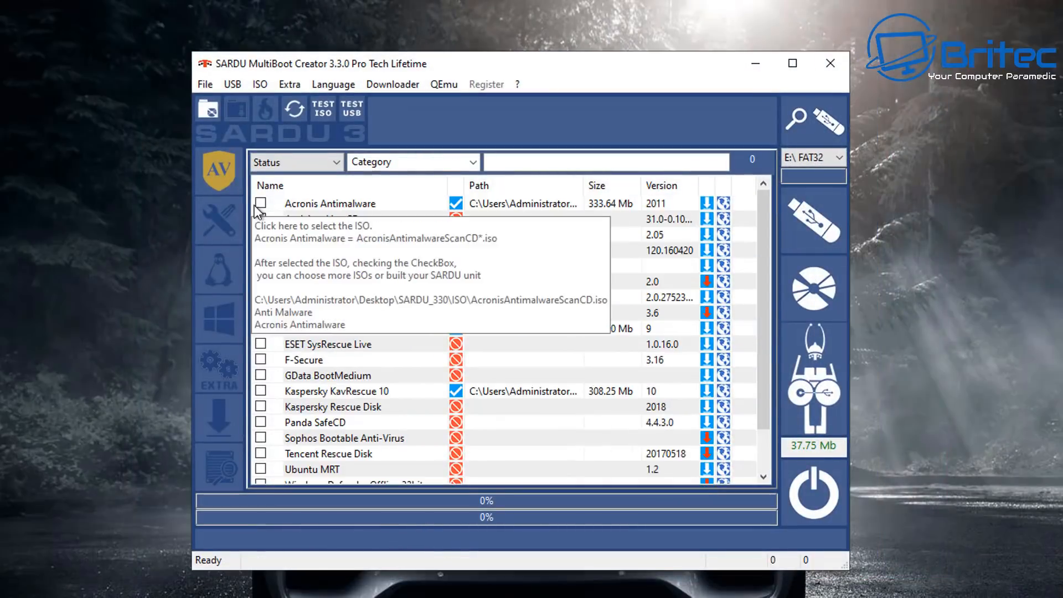
Step: Tick Acronis Antimalware with a 512 Mb persistence file, then close its QEMU boot test
{"action": "left_click", "coordinate": [260, 203]}
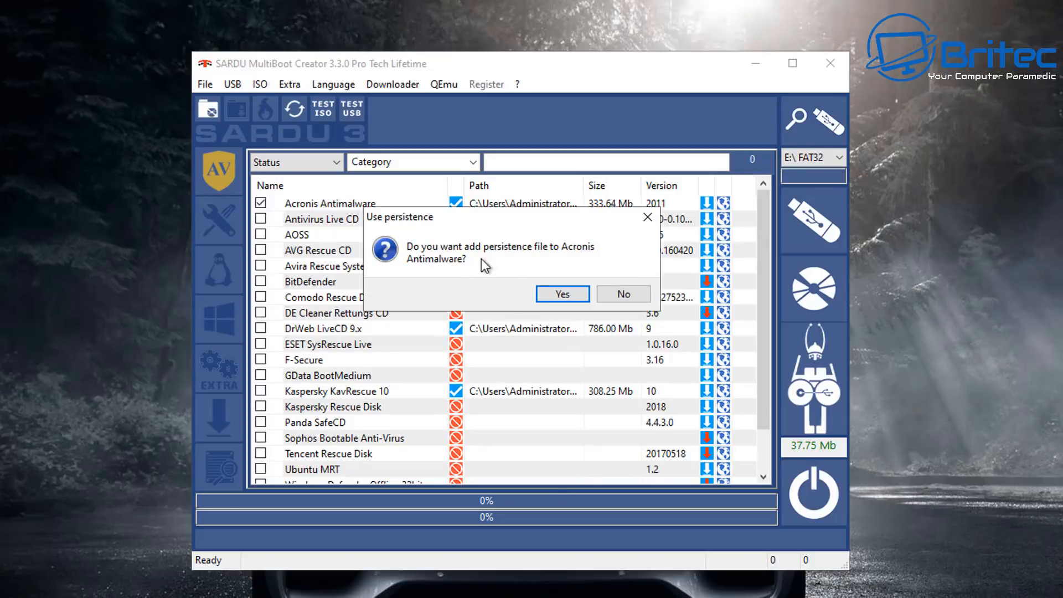
{"action": "mouse_move", "coordinate": [460, 264]}
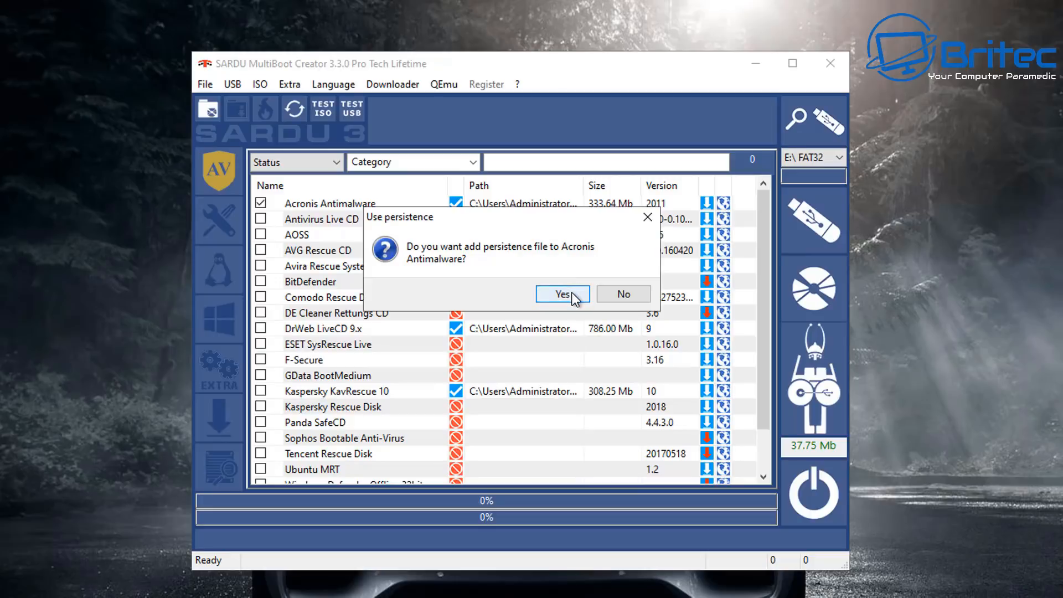
{"action": "left_click", "coordinate": [563, 295]}
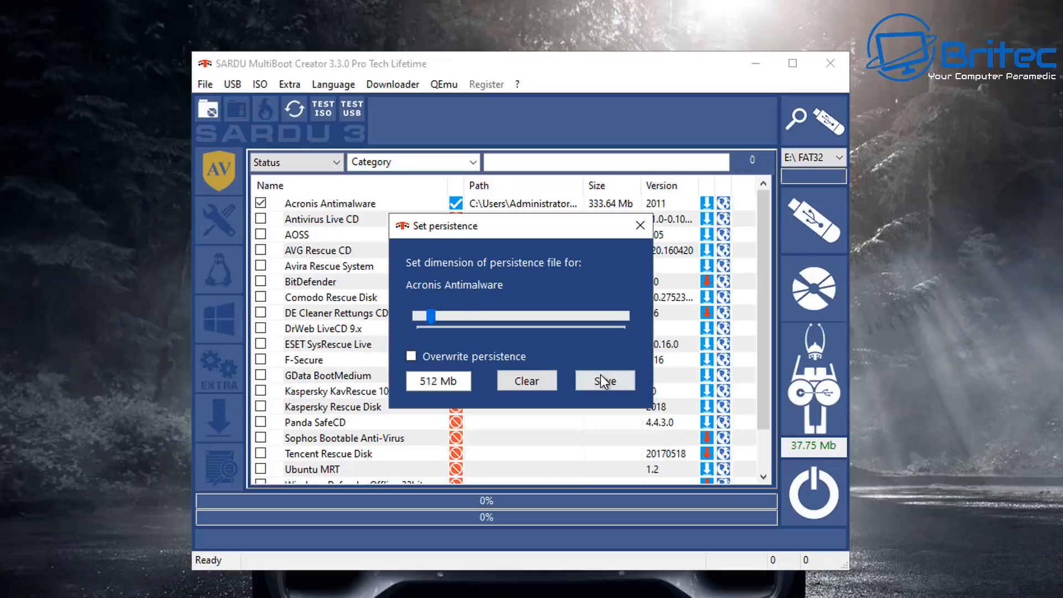
{"action": "left_click", "coordinate": [605, 381]}
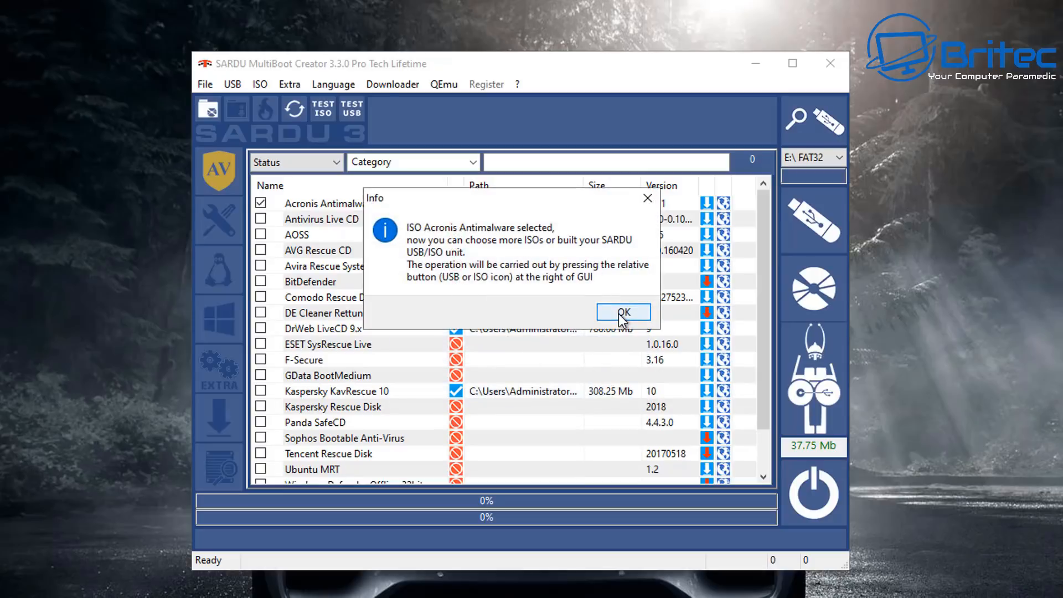
{"action": "left_click", "coordinate": [623, 313]}
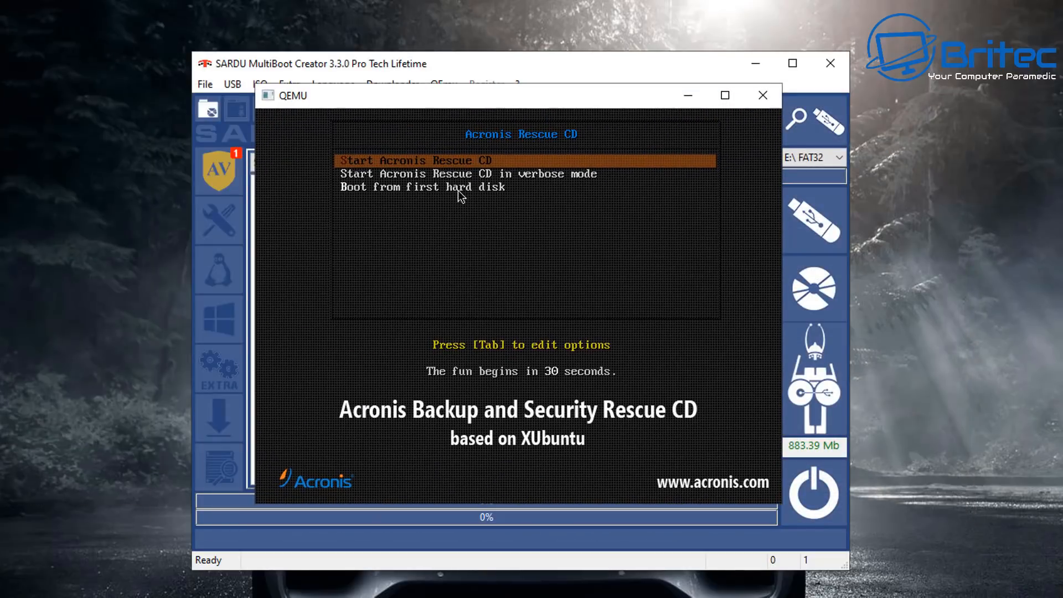
{"action": "mouse_move", "coordinate": [763, 96]}
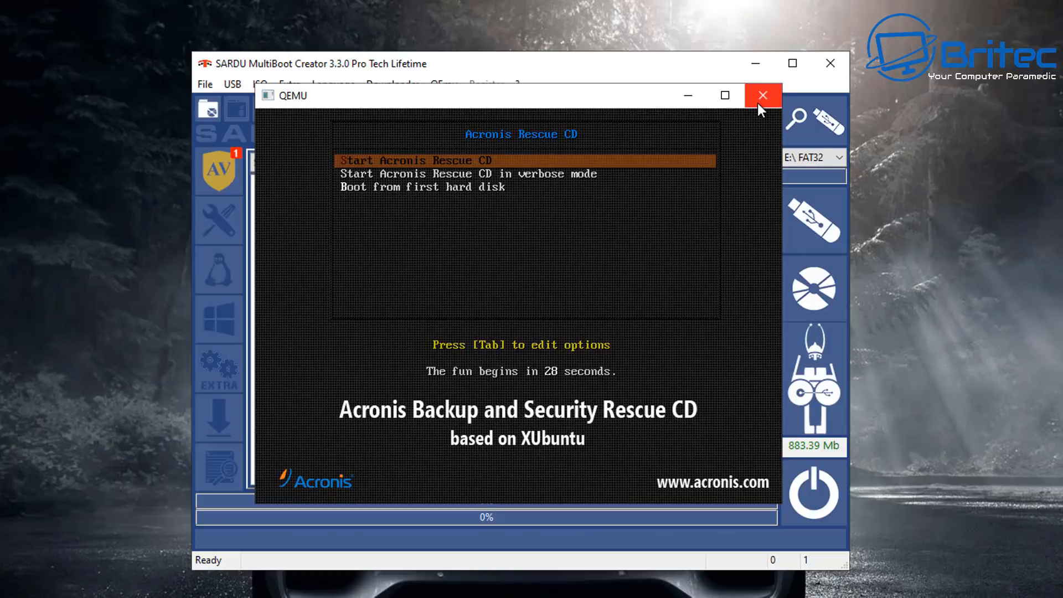
{"action": "left_click", "coordinate": [763, 94]}
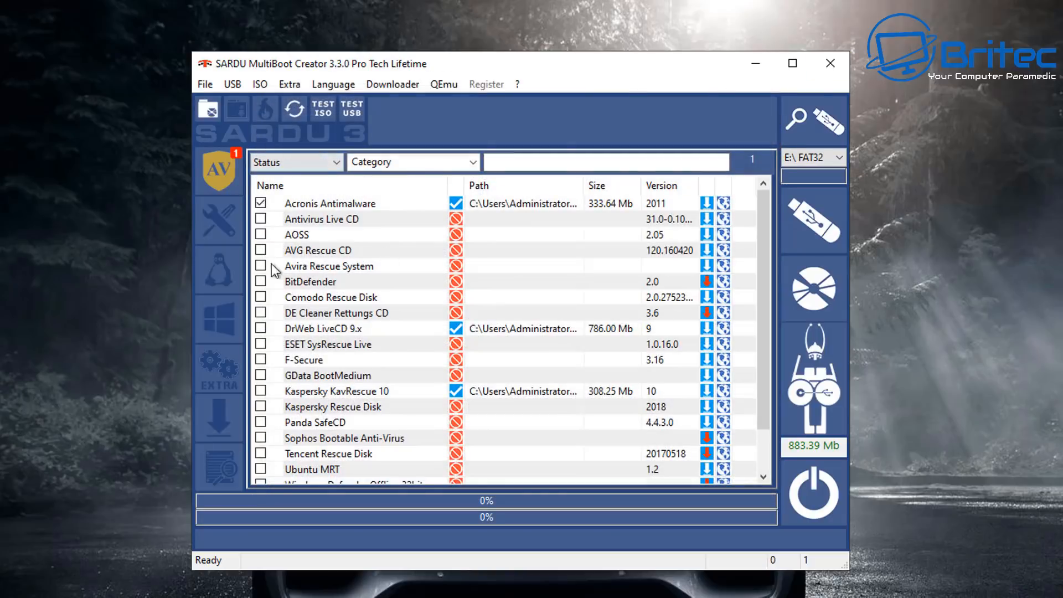
Step: Tick DrWeb LiveCD 9.x, accept persistence and dismiss the Info message
{"action": "left_click", "coordinate": [260, 328]}
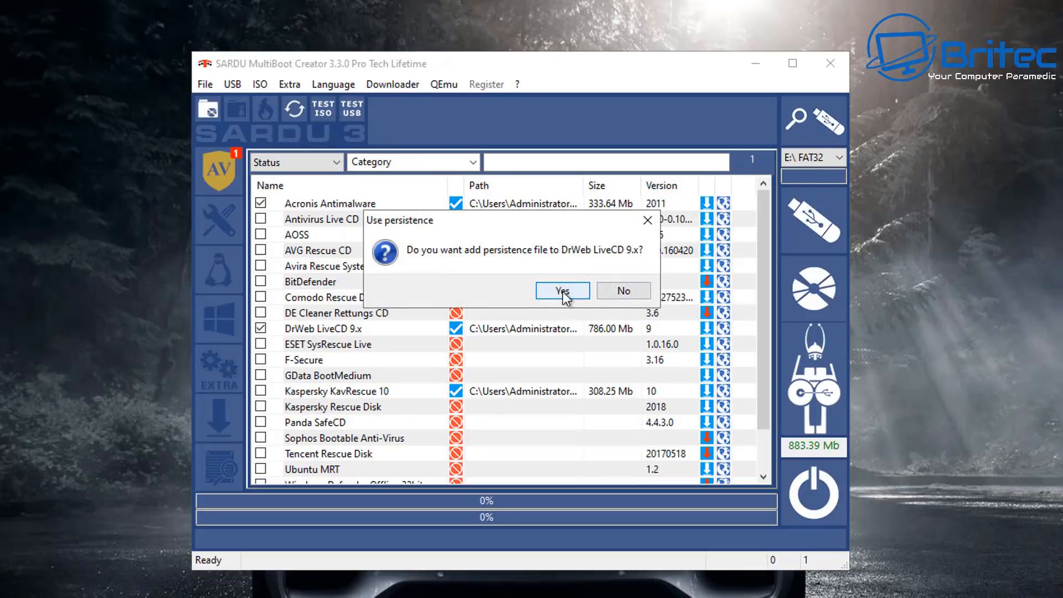
{"action": "left_click", "coordinate": [563, 291]}
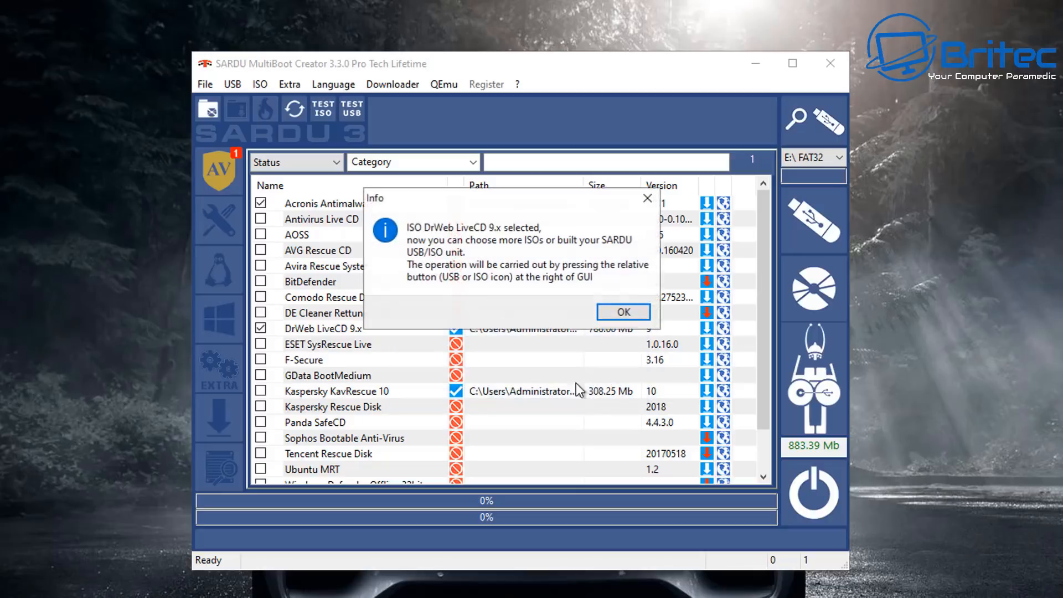
{"action": "left_click", "coordinate": [623, 312]}
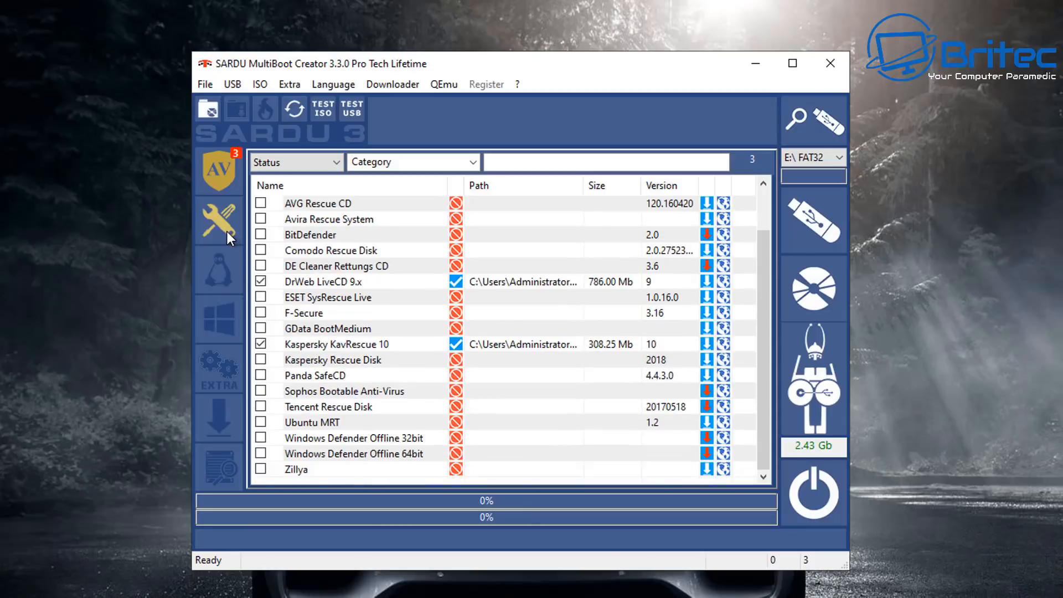
Step: Pick utility ISOs including Aomei Backupper, then browse the Linux, Windows and Extra lists
{"action": "left_click", "coordinate": [219, 220]}
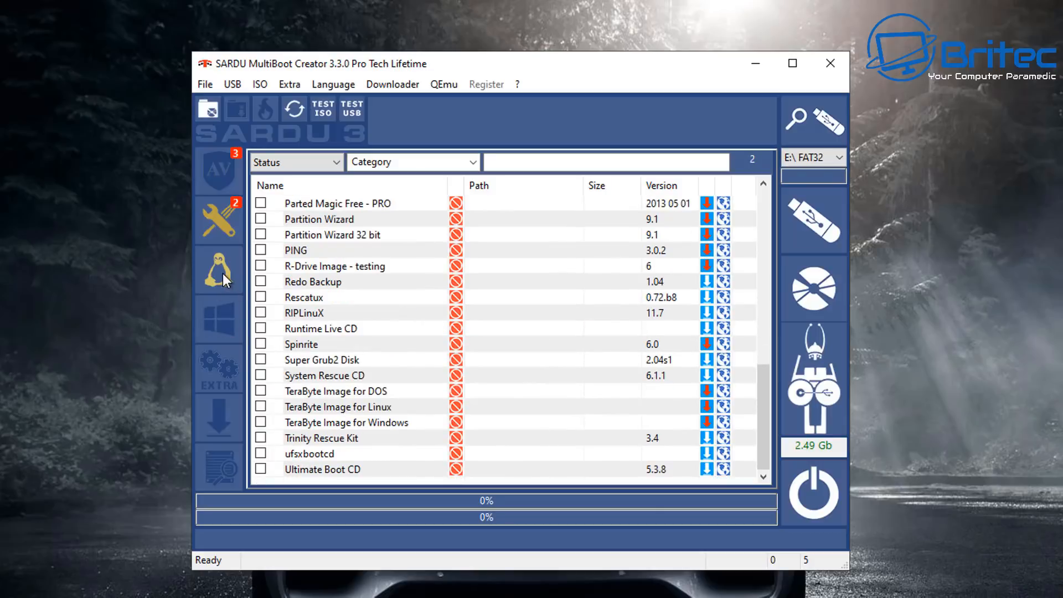
{"action": "mouse_move", "coordinate": [248, 303]}
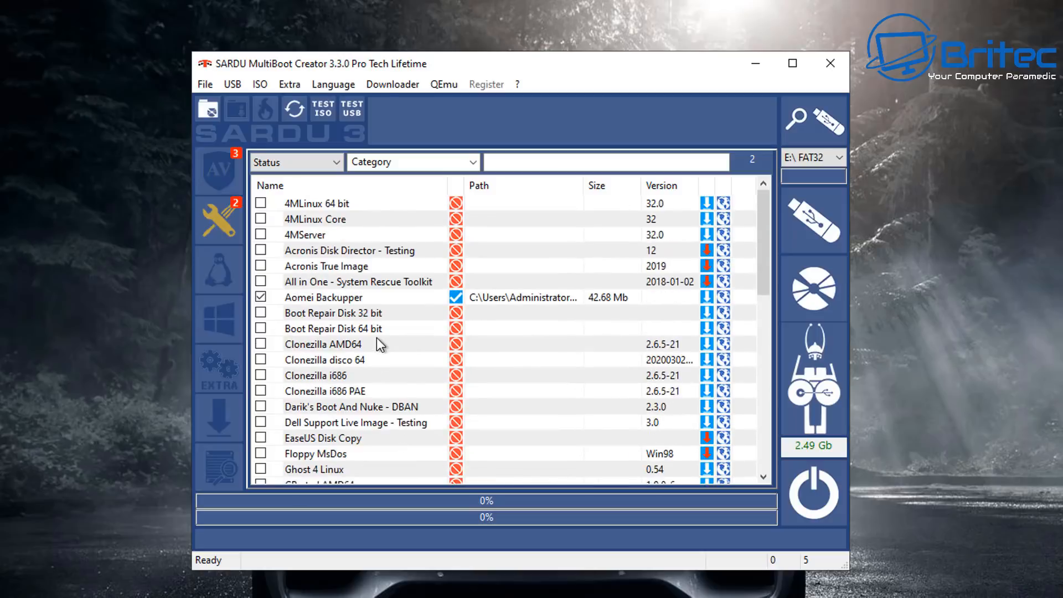
{"action": "left_click", "coordinate": [218, 270]}
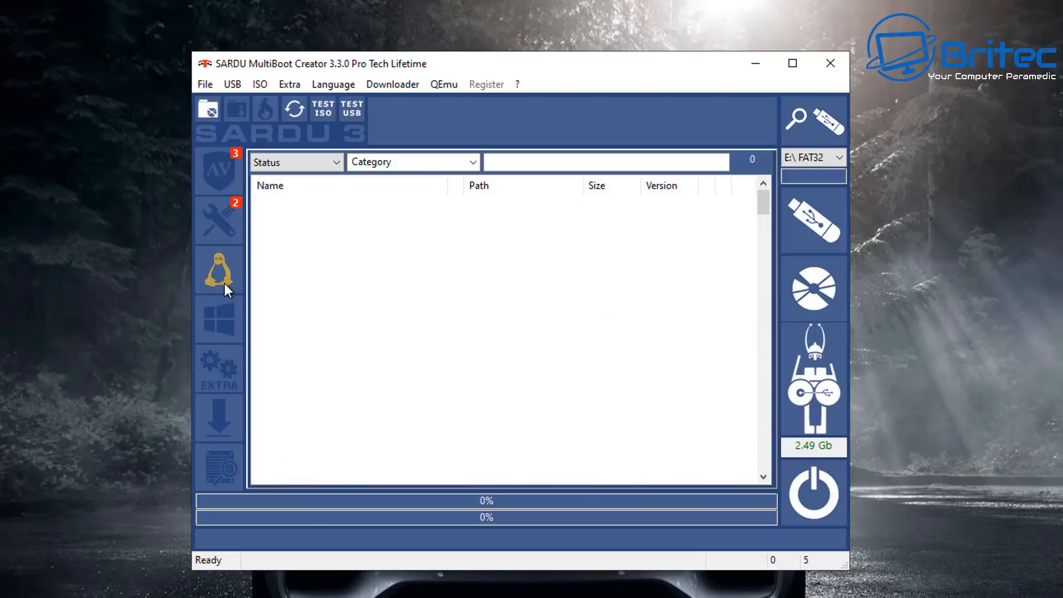
{"action": "left_click", "coordinate": [218, 271]}
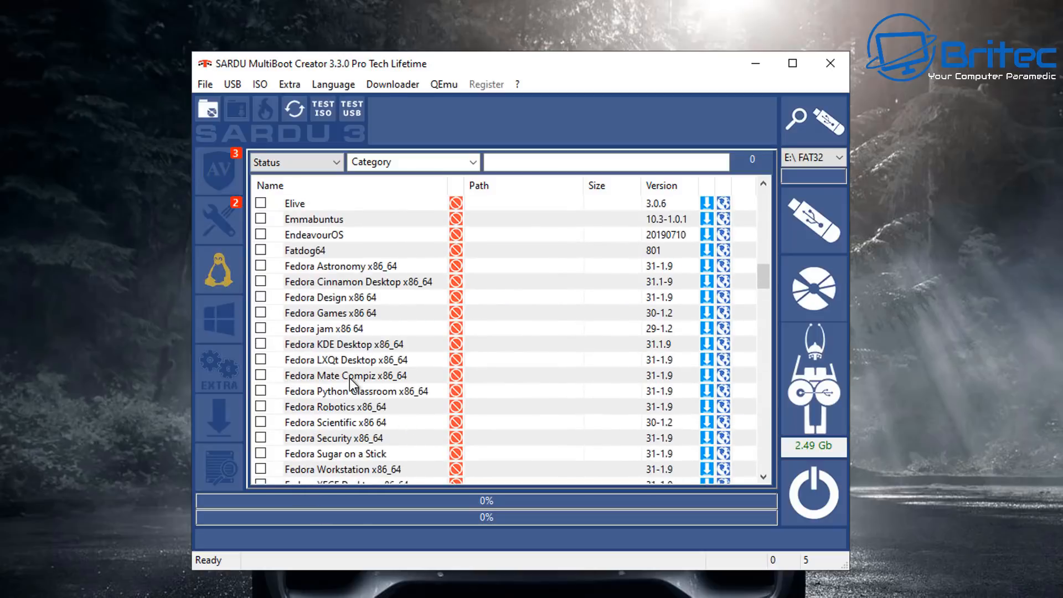
{"action": "left_click", "coordinate": [220, 319]}
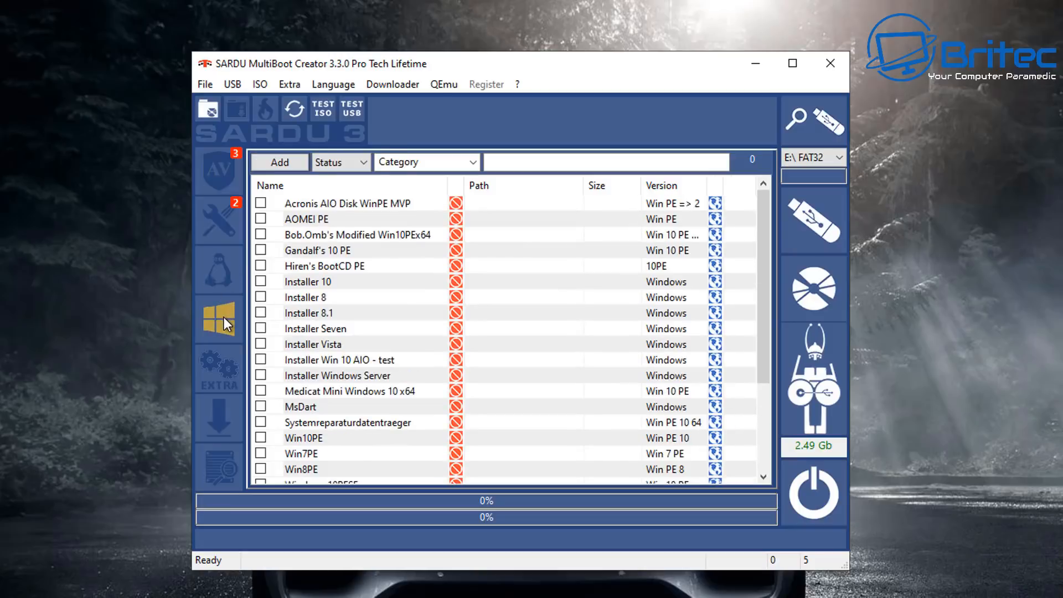
{"action": "scroll", "scroll_direction": "down", "scroll_amount": 3}
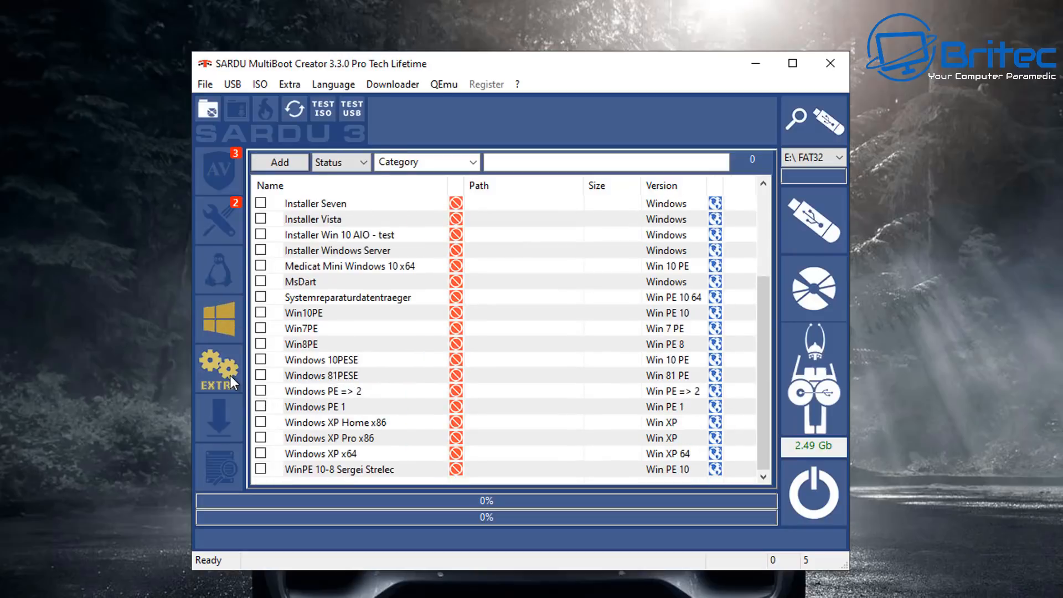
{"action": "left_click", "coordinate": [219, 369]}
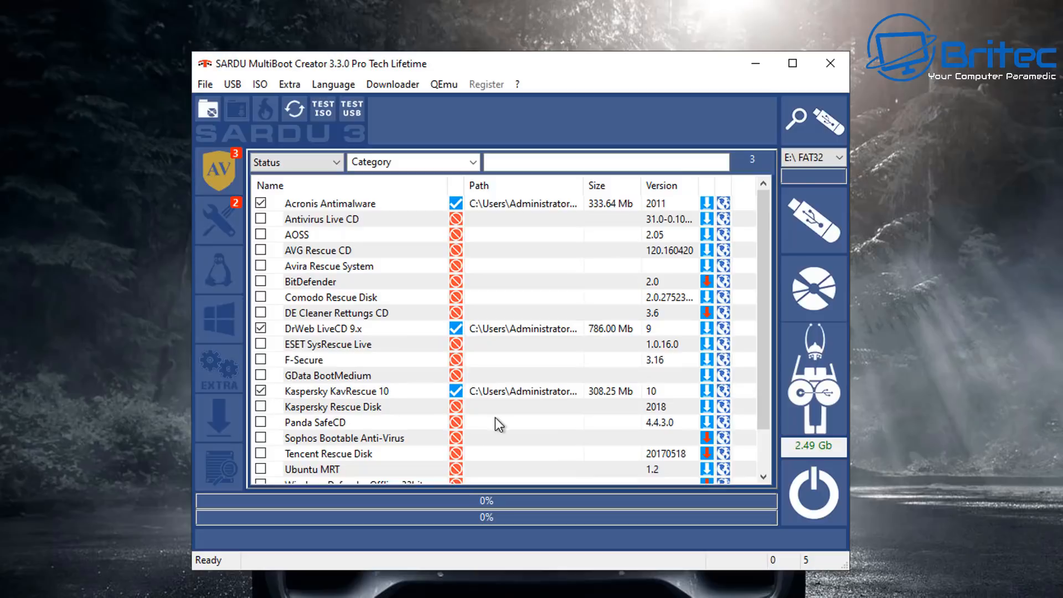
{"action": "scroll", "scroll_direction": "down", "scroll_amount": 3}
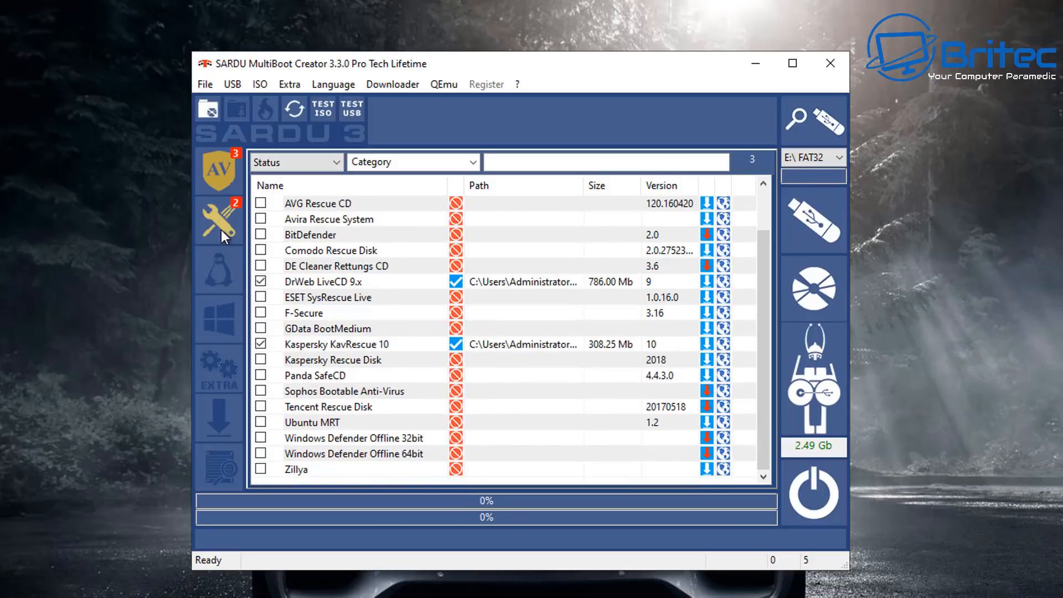
{"action": "left_click", "coordinate": [219, 220]}
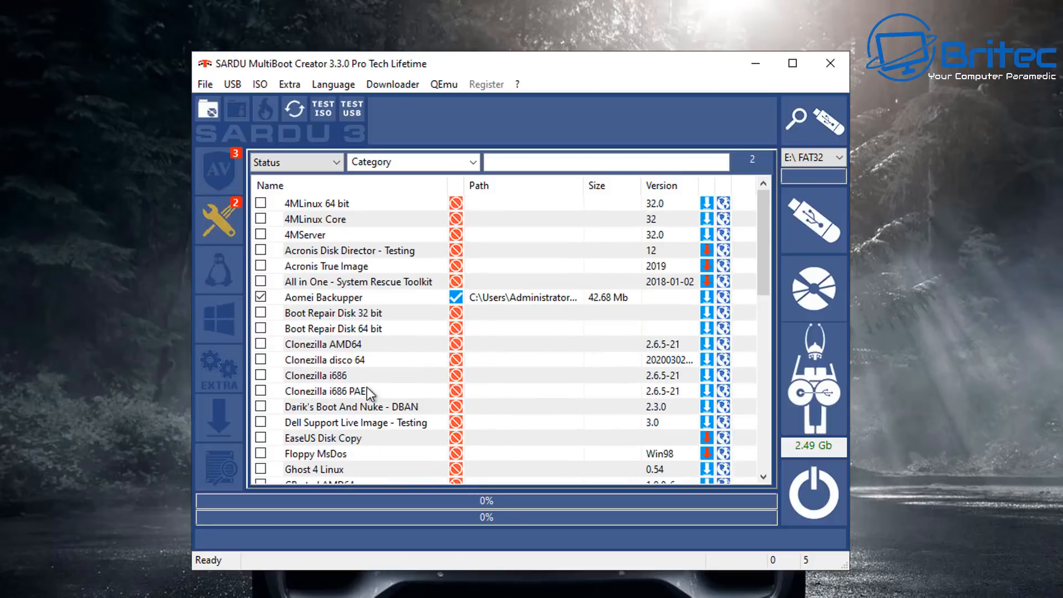
{"action": "scroll", "scroll_direction": "down", "scroll_amount": 3}
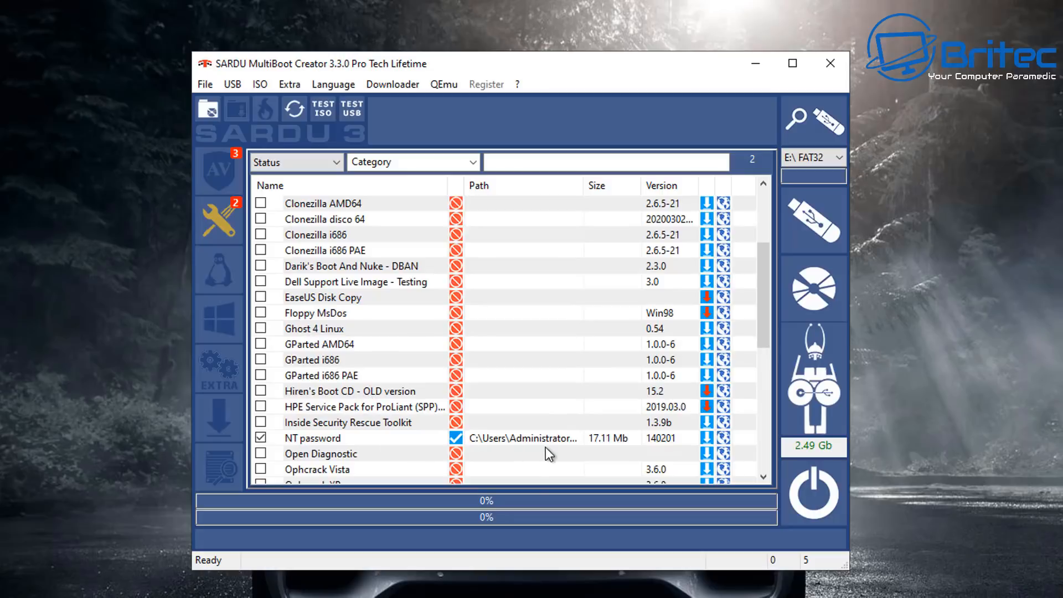
{"action": "mouse_move", "coordinate": [748, 257]}
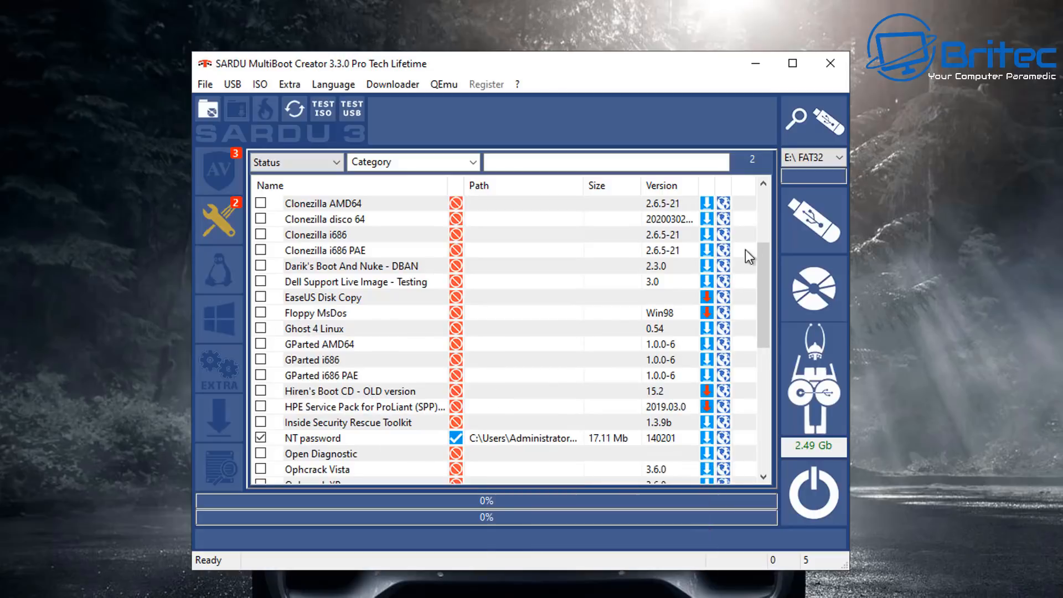
{"action": "mouse_move", "coordinate": [803, 230]}
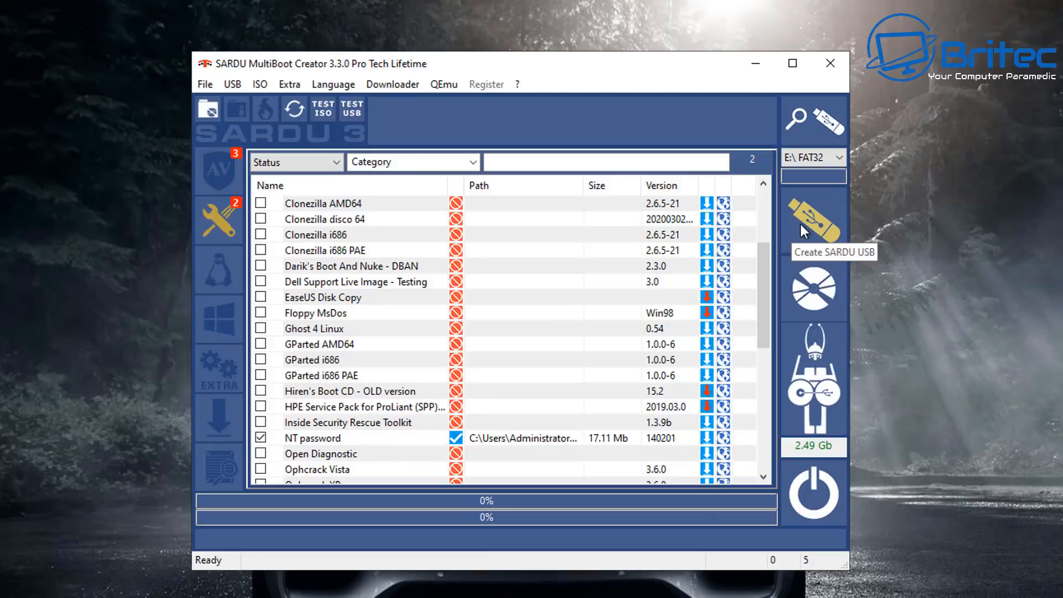
Step: Create the SARDU USB and confirm making the SanDisk drive bootable
{"action": "left_click", "coordinate": [813, 216]}
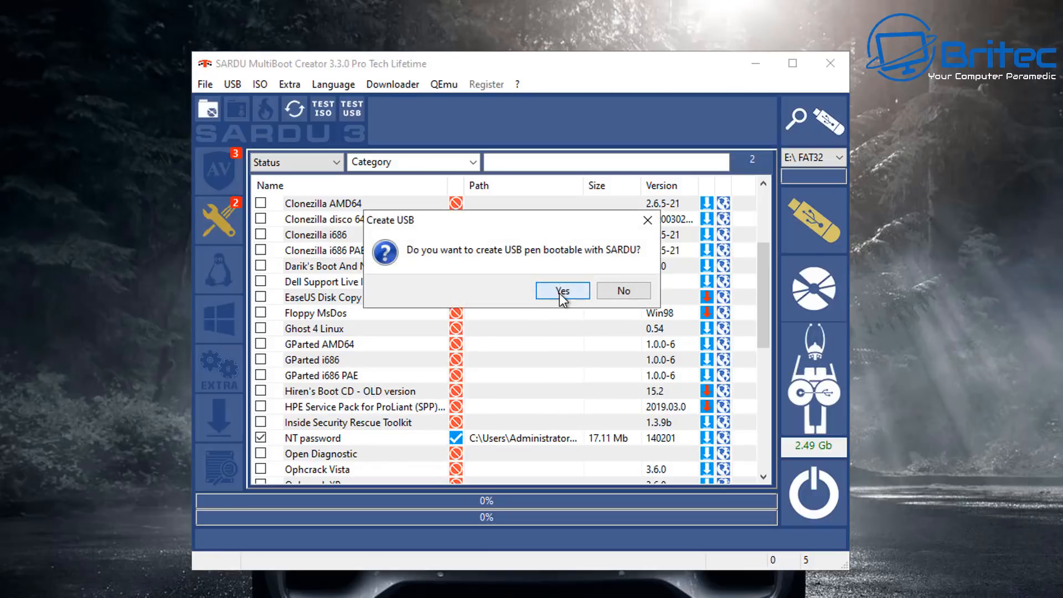
{"action": "left_click", "coordinate": [562, 291]}
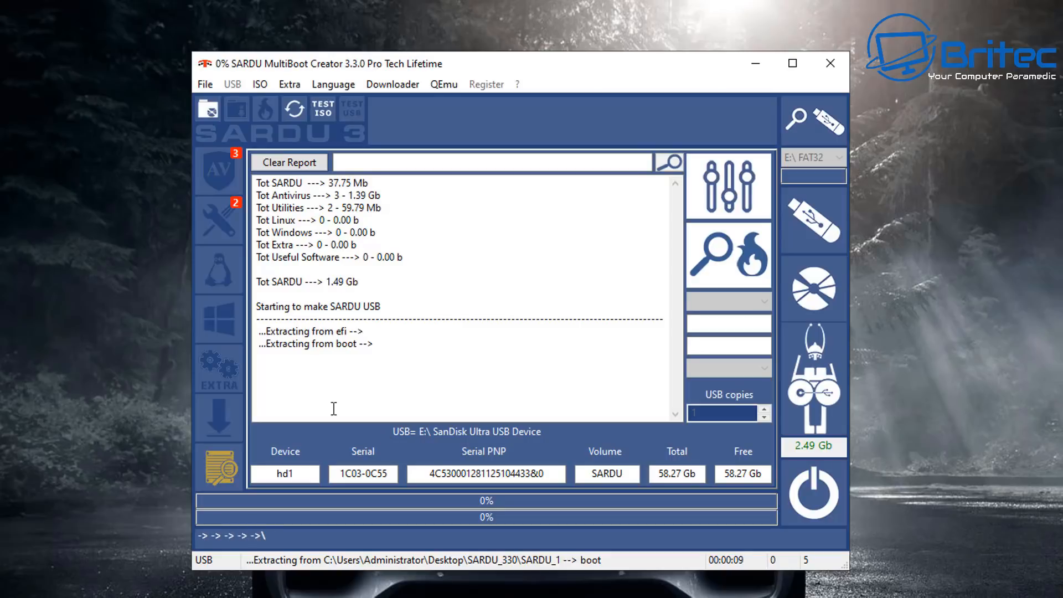
{"action": "mouse_move", "coordinate": [355, 344]}
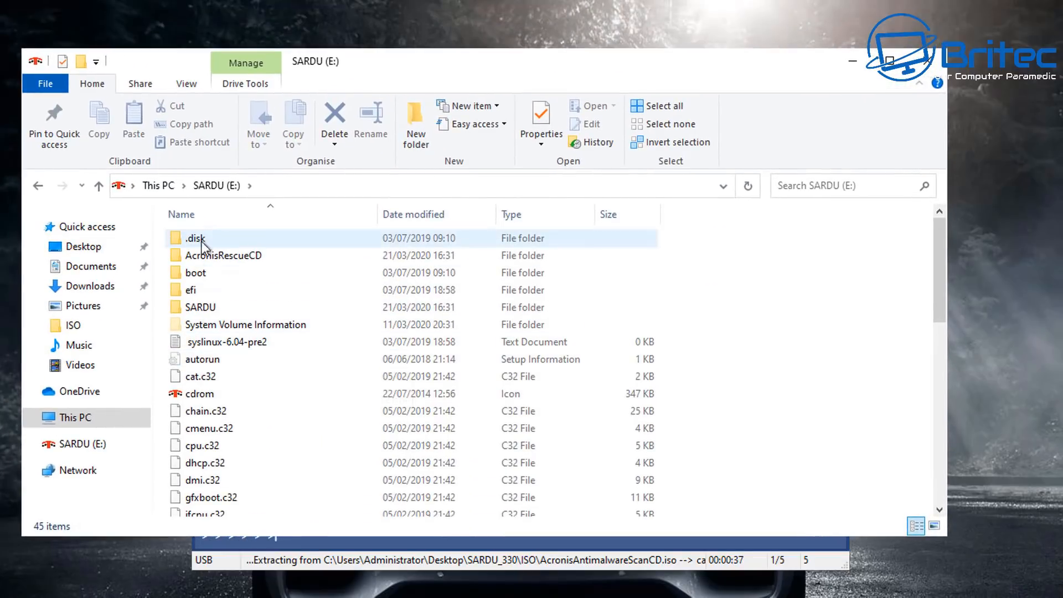
{"action": "mouse_move", "coordinate": [204, 255]}
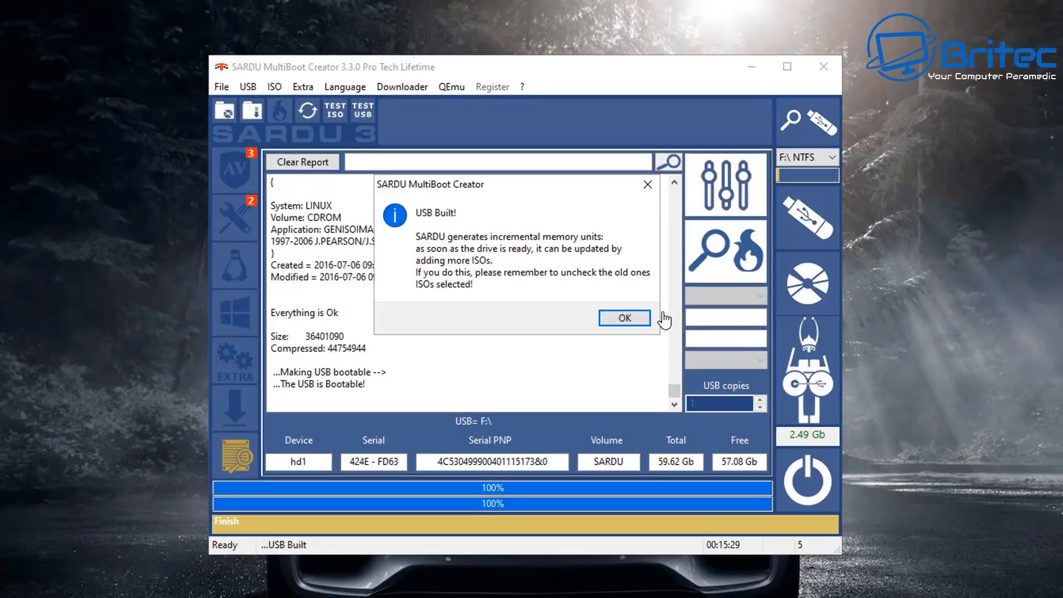
Step: Dismiss the USB Built completion message
{"action": "left_click", "coordinate": [624, 318]}
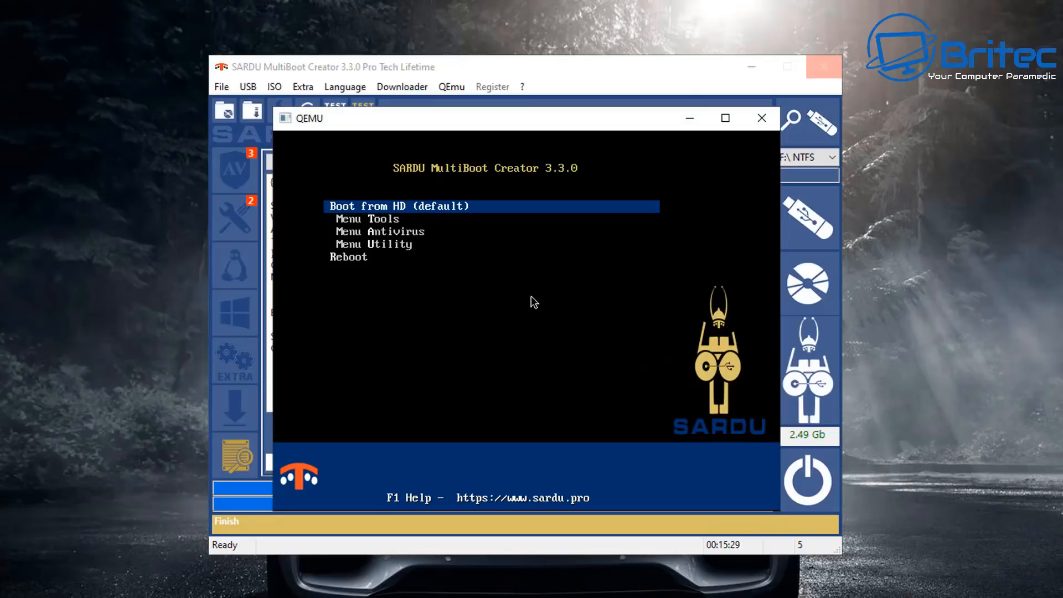
Step: Browse the Antivirus and Utility menus, boot NT password, then close QEMU and SARDU
{"action": "key", "text": "Down"}
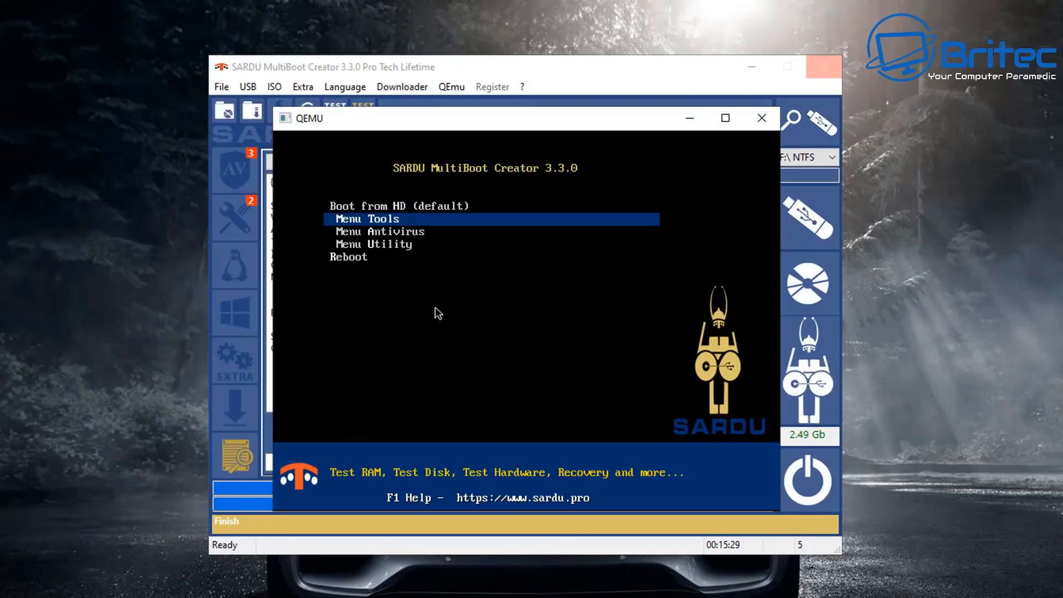
{"action": "mouse_move", "coordinate": [433, 309]}
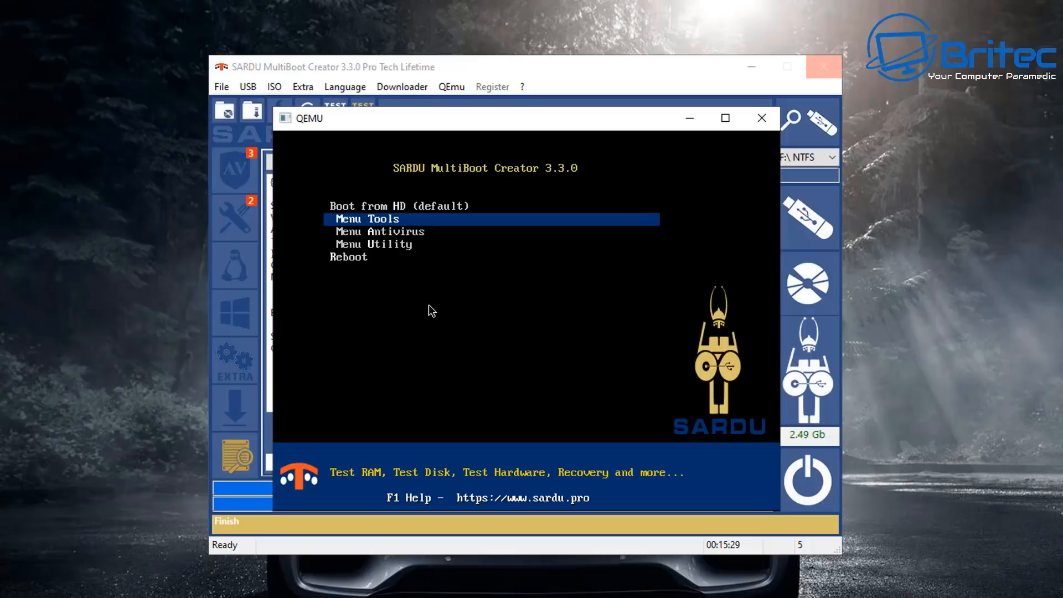
{"action": "key", "text": "Down"}
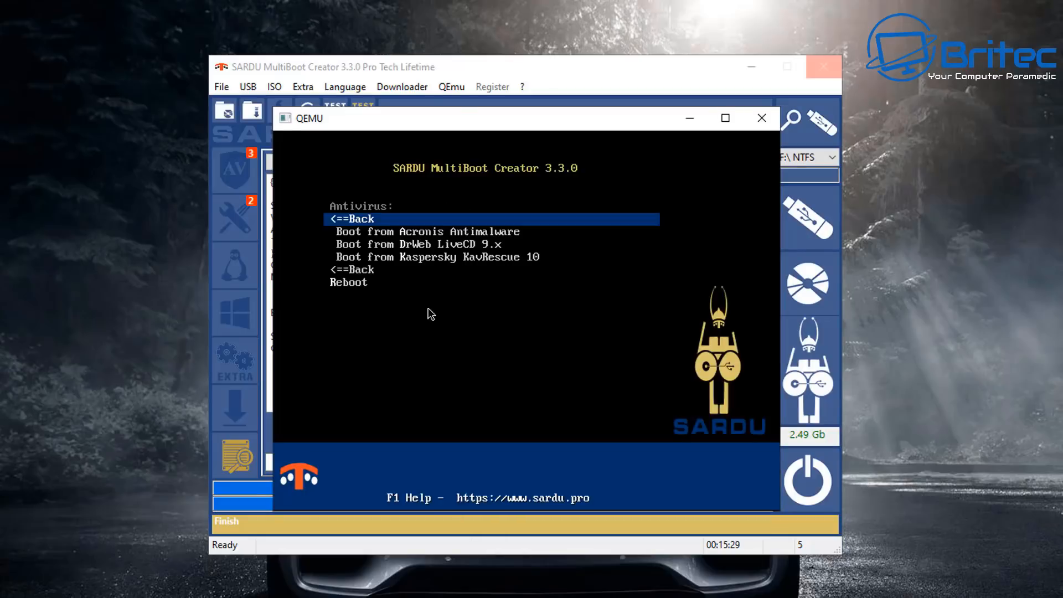
{"action": "key", "text": "Down"}
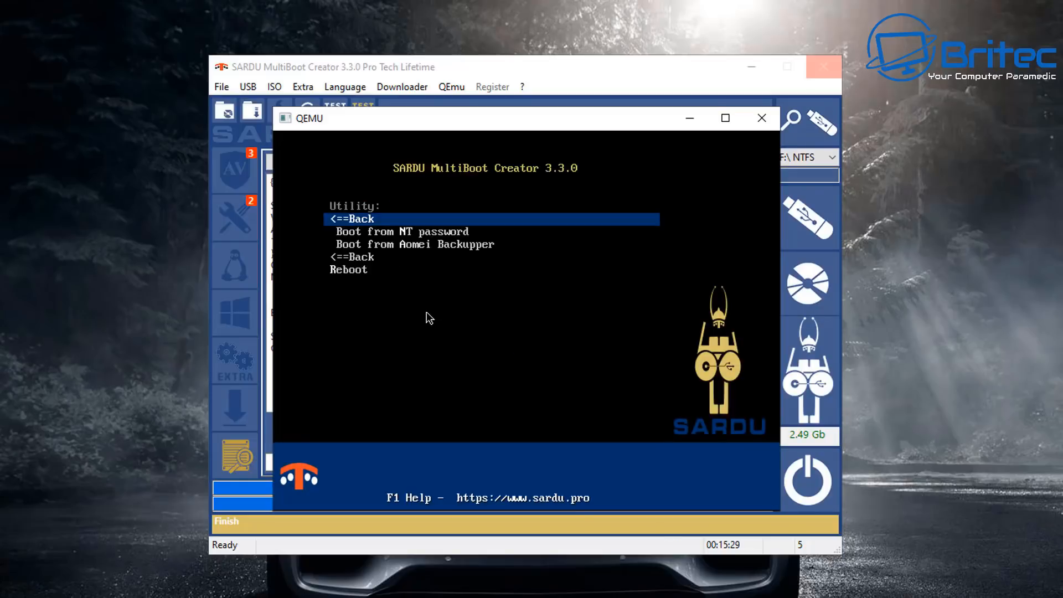
{"action": "key", "text": "Down"}
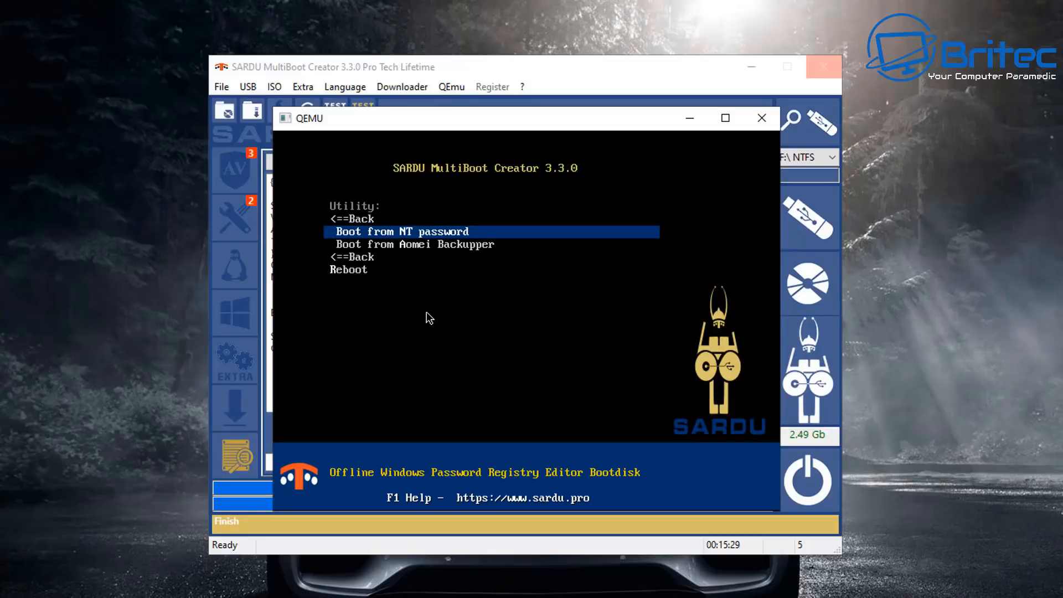
{"action": "key", "text": "Down"}
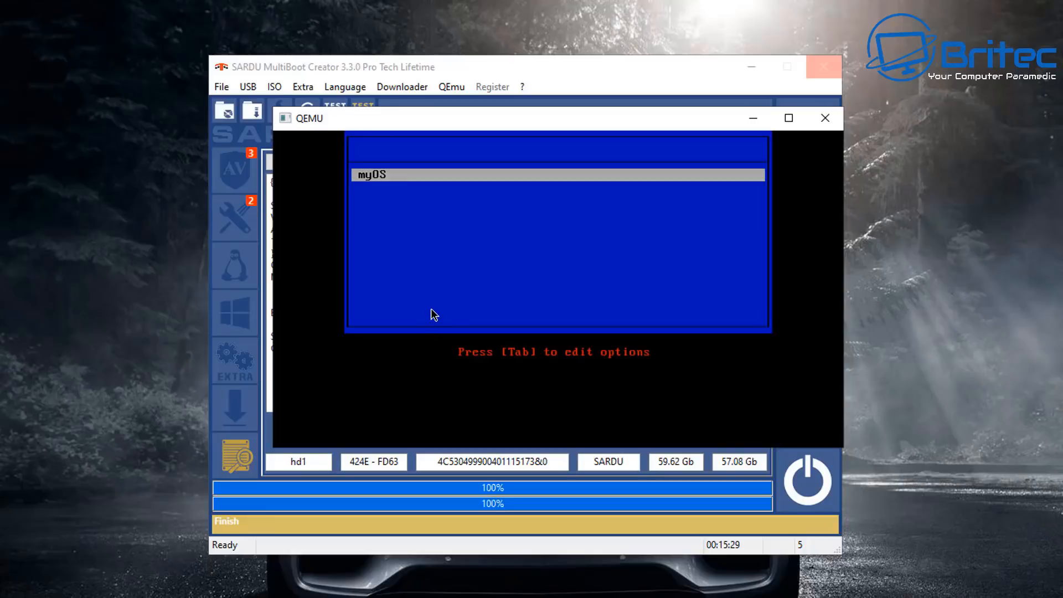
{"action": "mouse_move", "coordinate": [391, 279]}
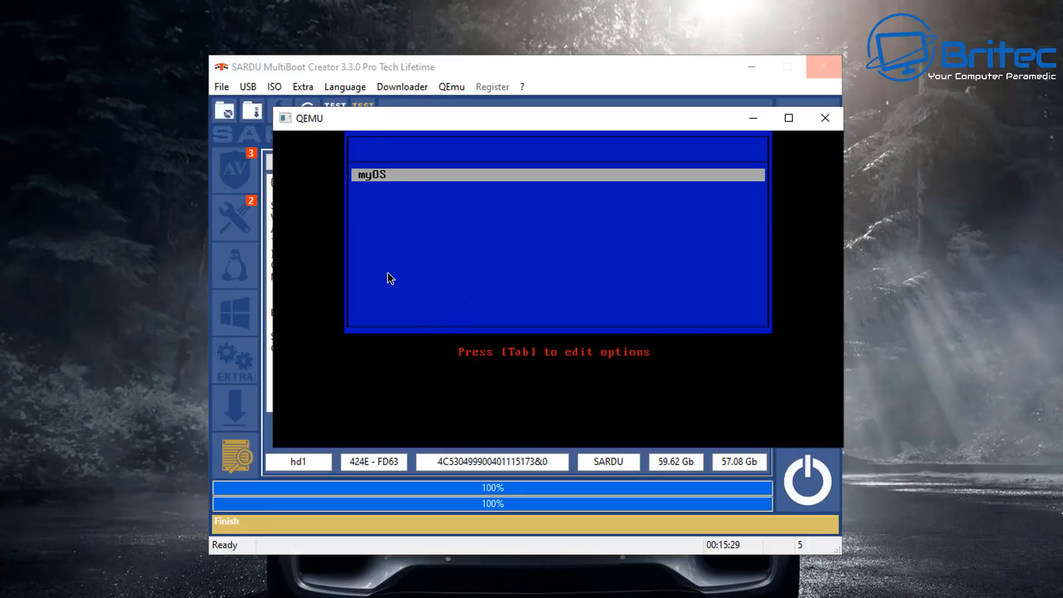
{"action": "mouse_move", "coordinate": [383, 266]}
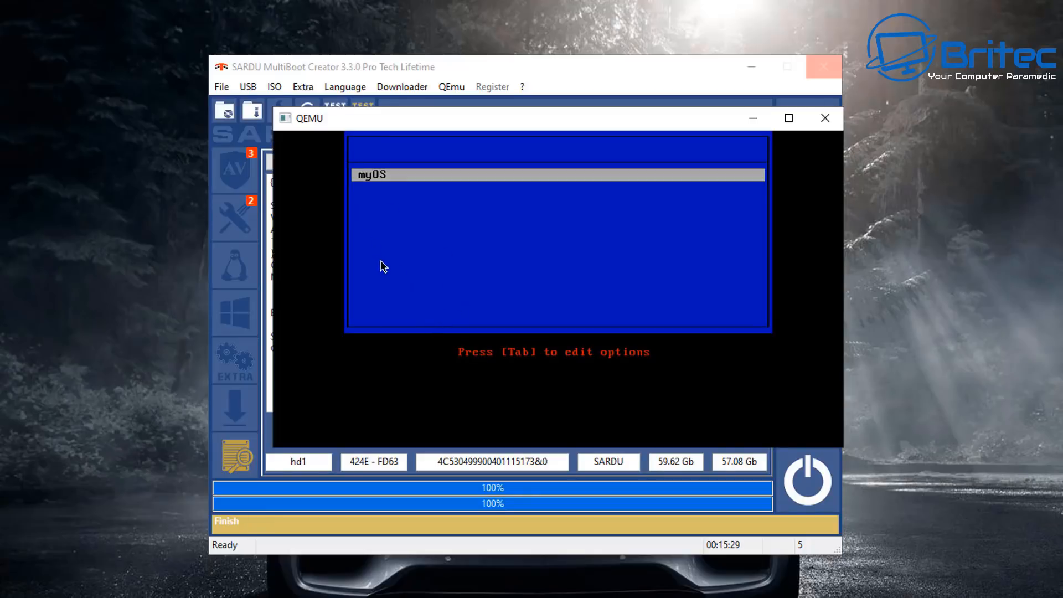
{"action": "mouse_move", "coordinate": [388, 280]}
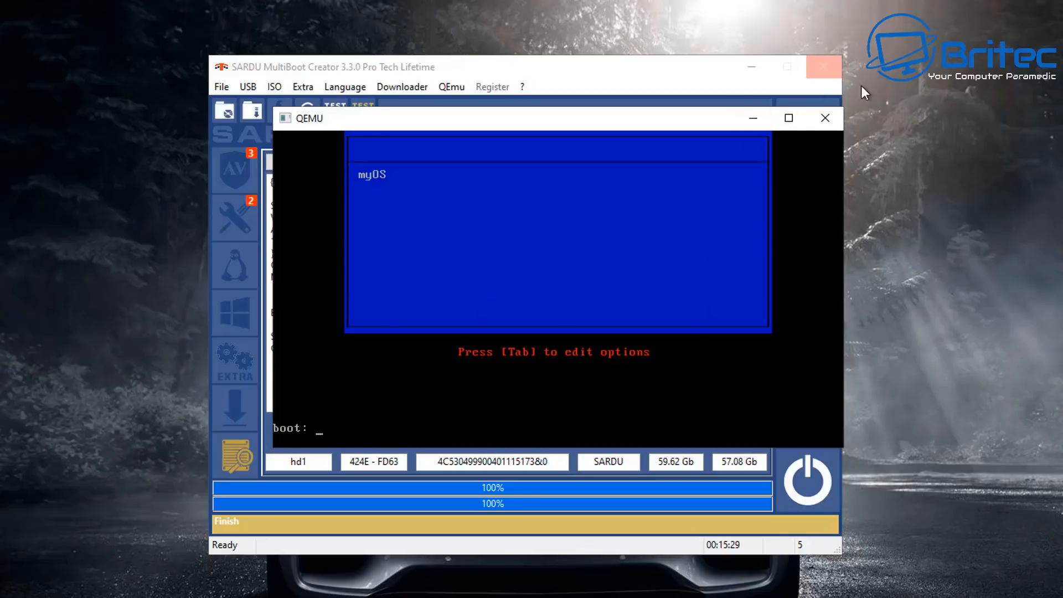
{"action": "left_click", "coordinate": [825, 117]}
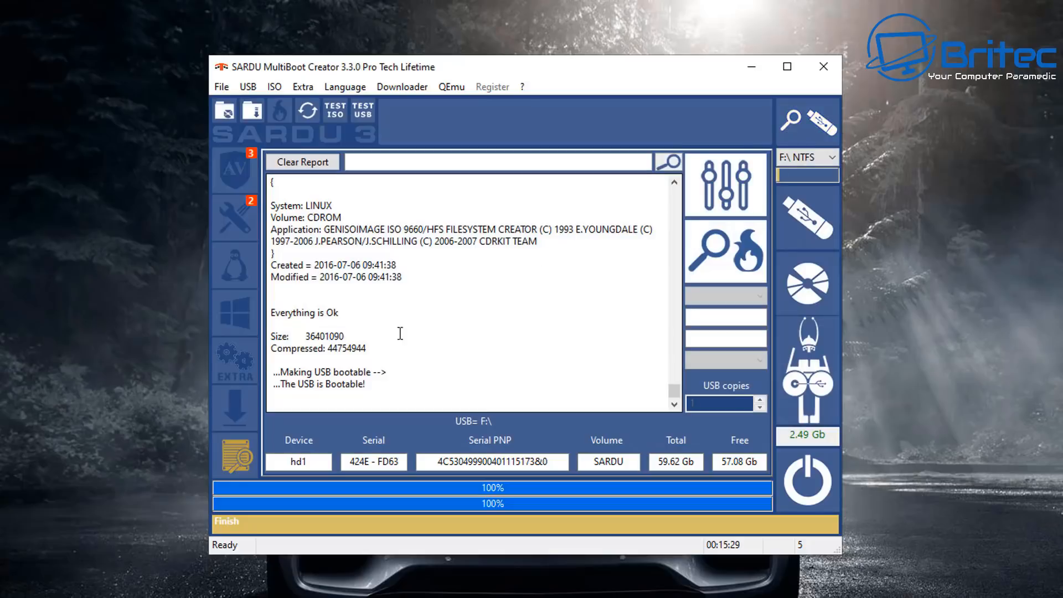
{"action": "mouse_move", "coordinate": [823, 67]}
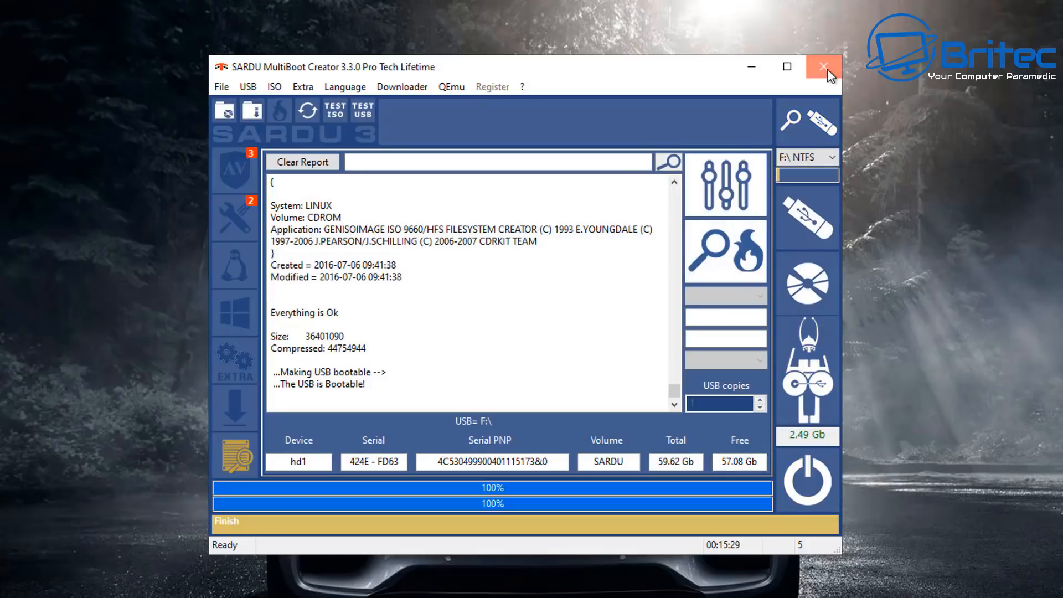
{"action": "left_click", "coordinate": [809, 66]}
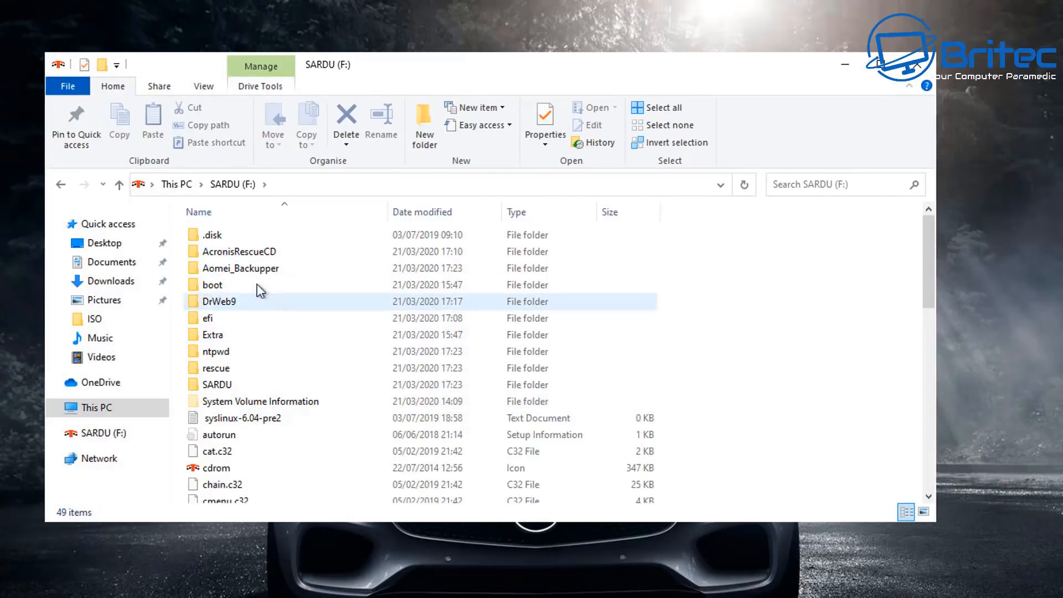
Step: Scroll through the SARDU (F:) folders such as DrWeb9, ntpwd and Aomei_Backupper
{"action": "scroll", "scroll_direction": "down", "scroll_amount": 3}
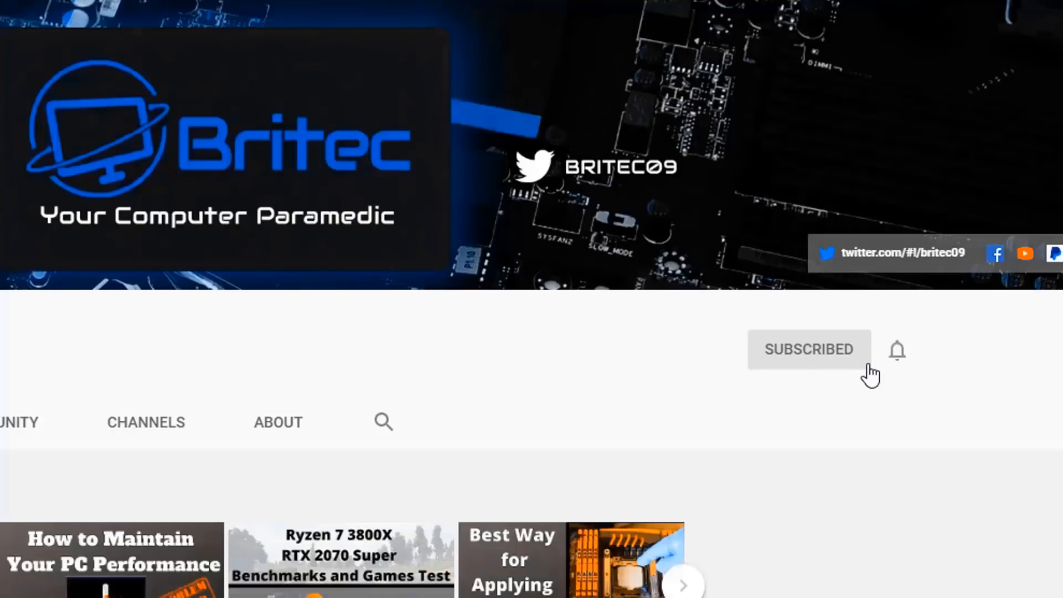
{"action": "mouse_move", "coordinate": [903, 359]}
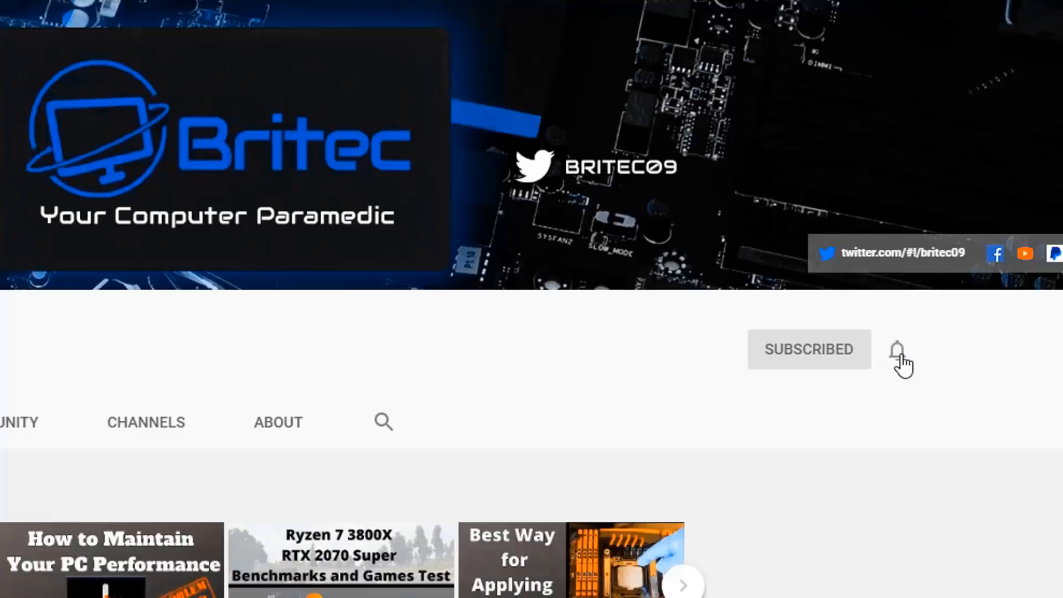
Step: Set the Britec09 channel bell to All notifications
{"action": "left_click", "coordinate": [896, 350]}
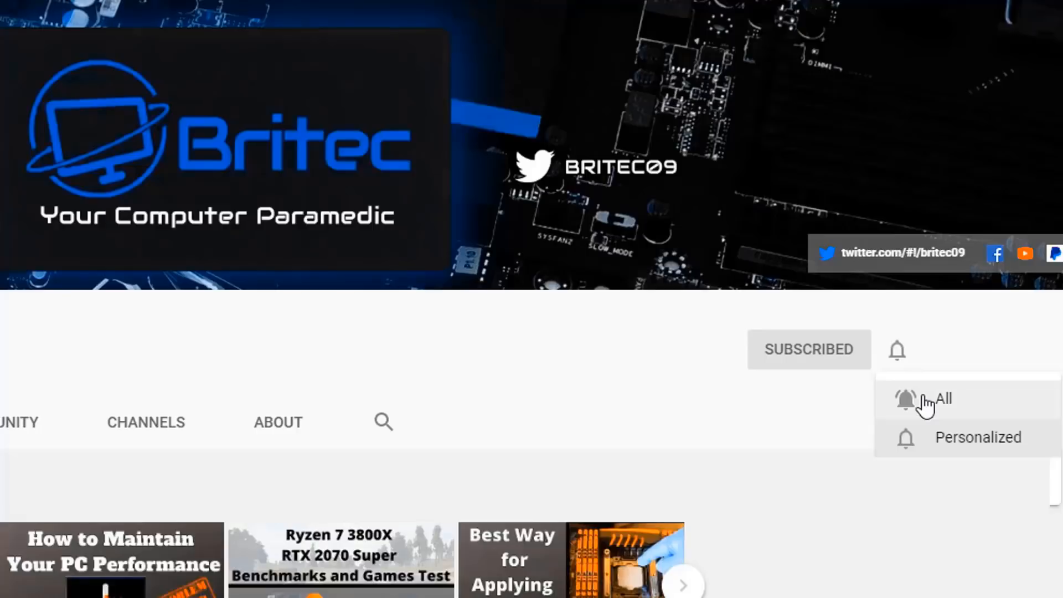
{"action": "left_click", "coordinate": [928, 402]}
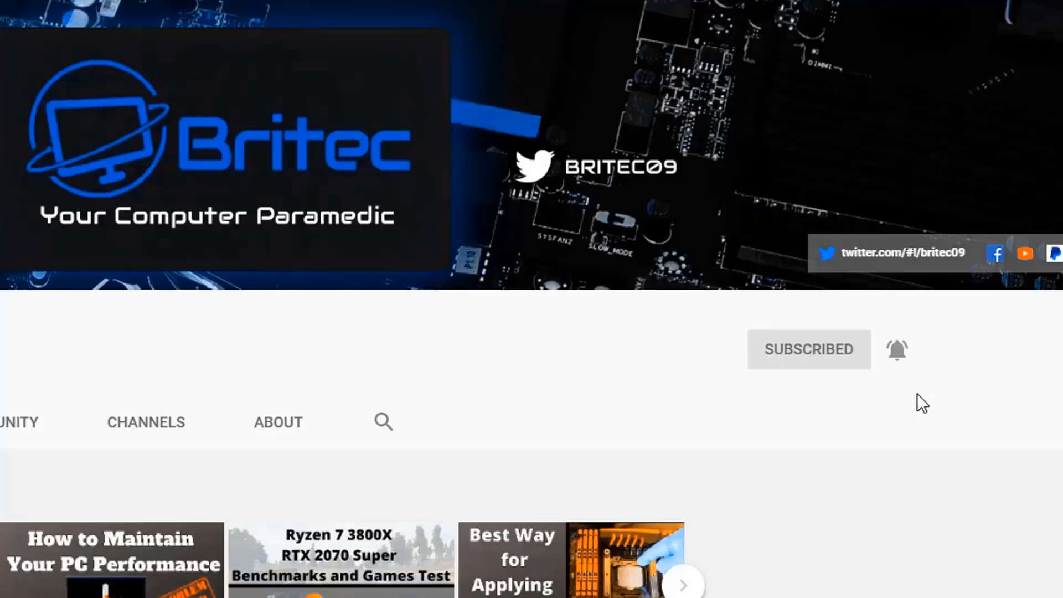